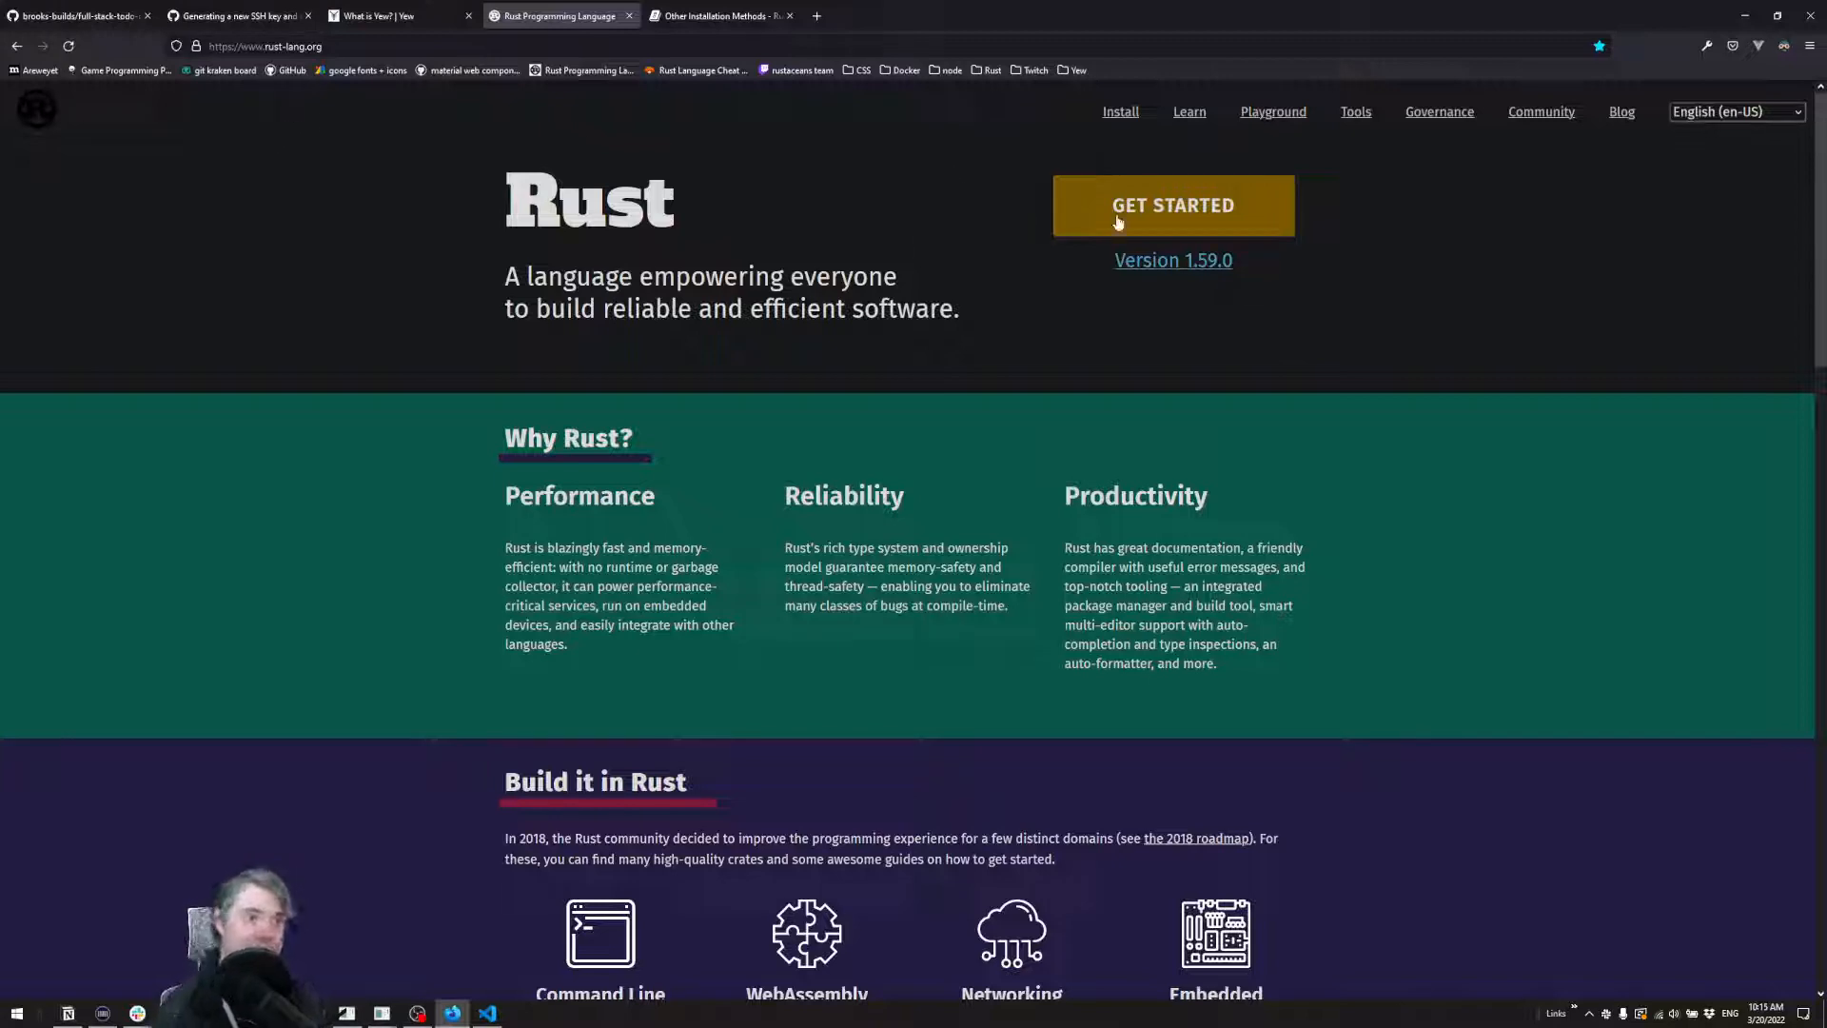
# Go to rust-lang.org's Getting started page and scroll to the Rustup installer instructions.
pyautogui.click(1172, 205)
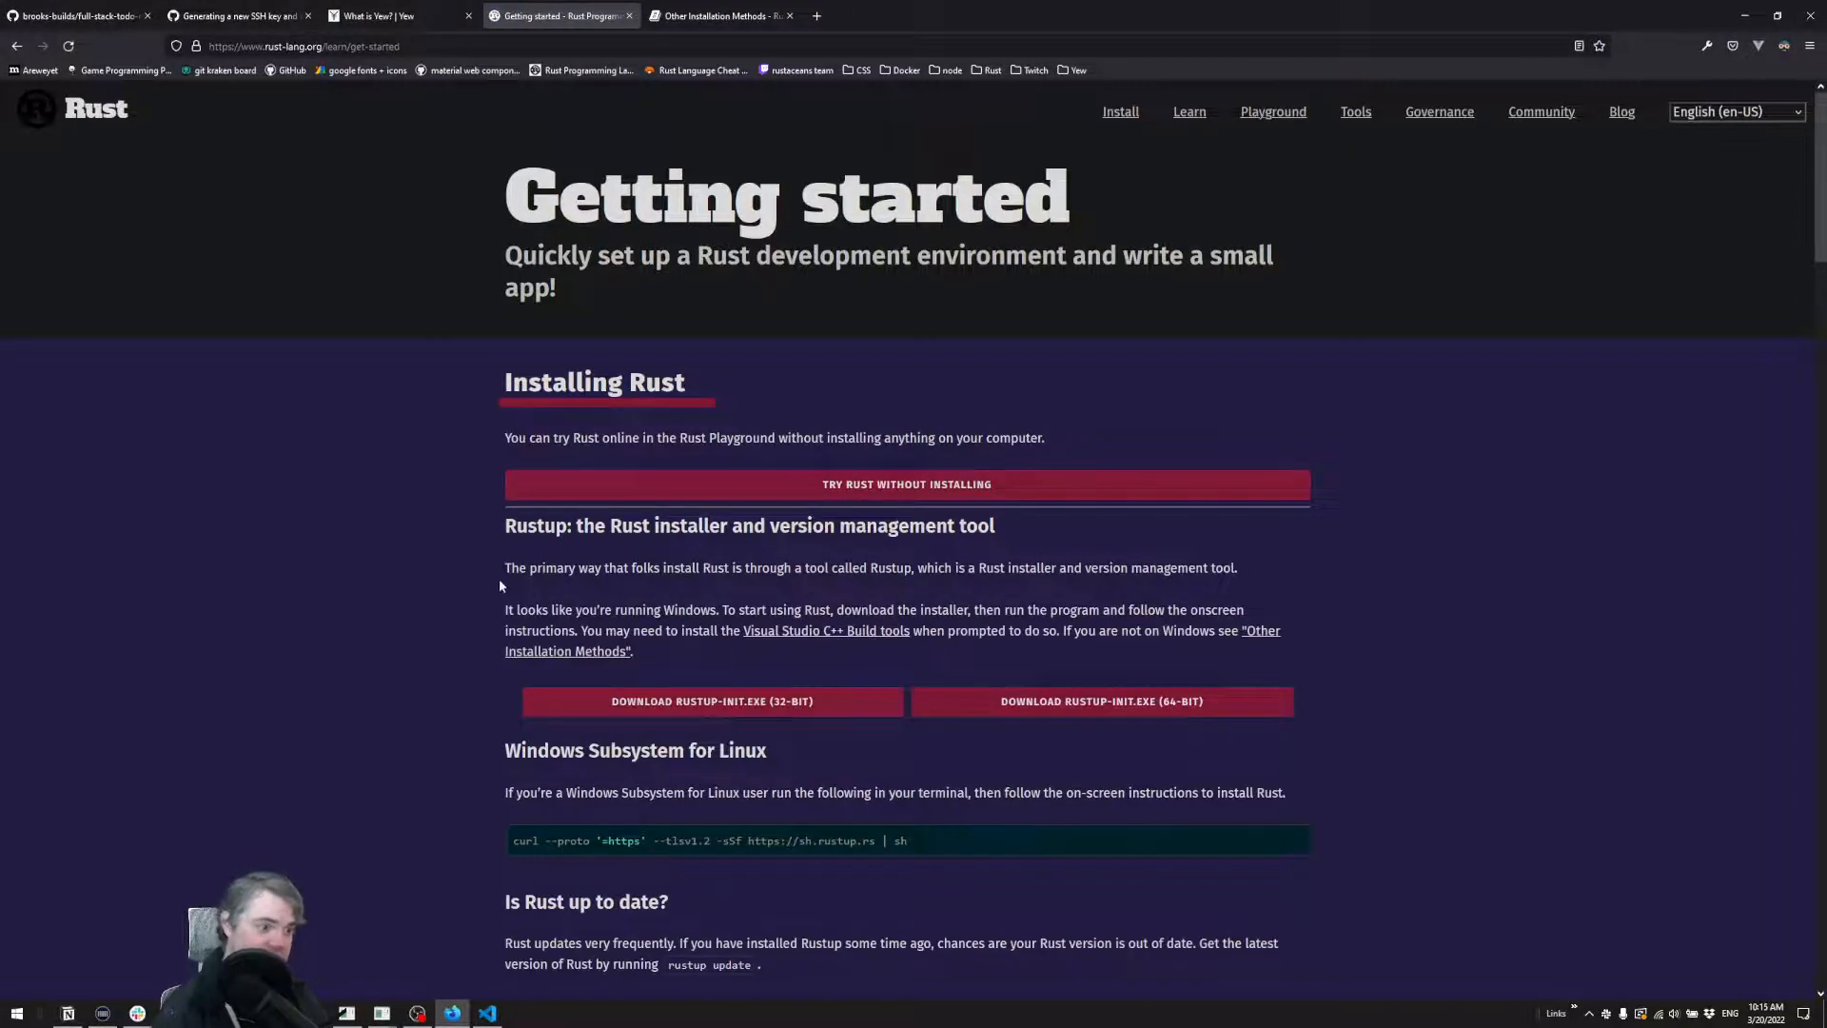
pyautogui.scroll(-3)
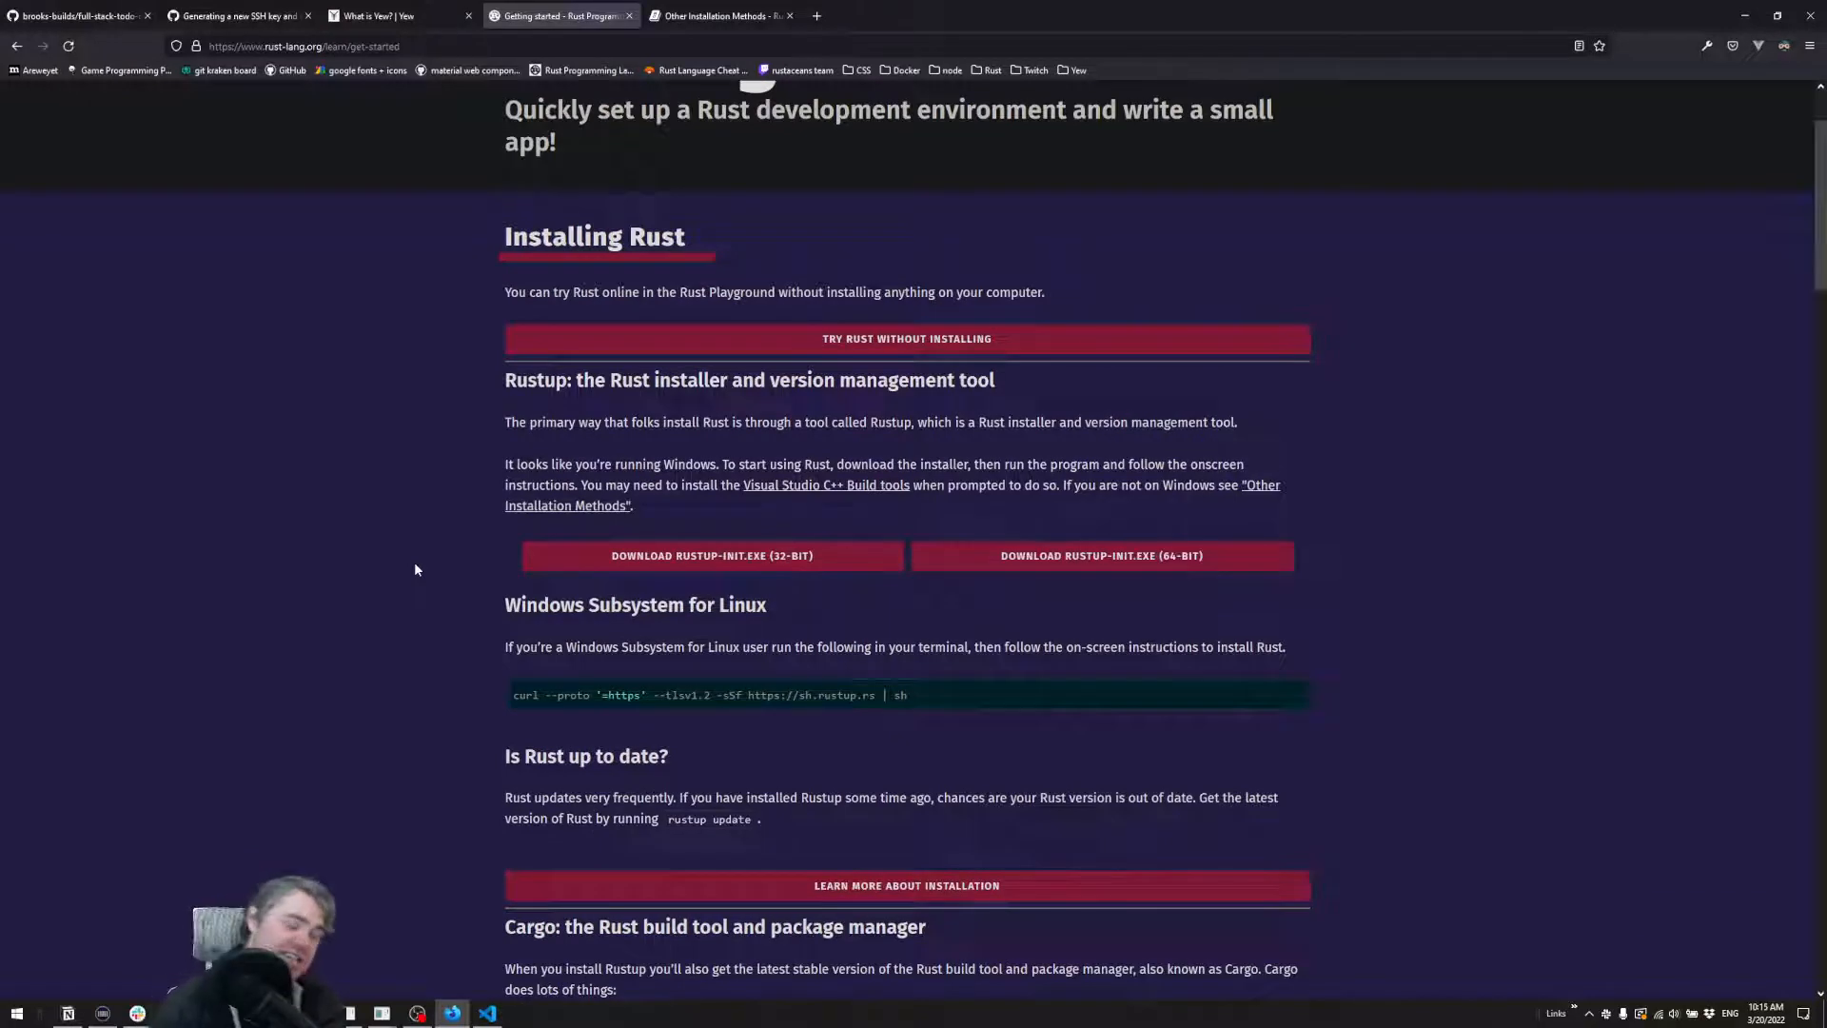
pyautogui.moveTo(478, 630)
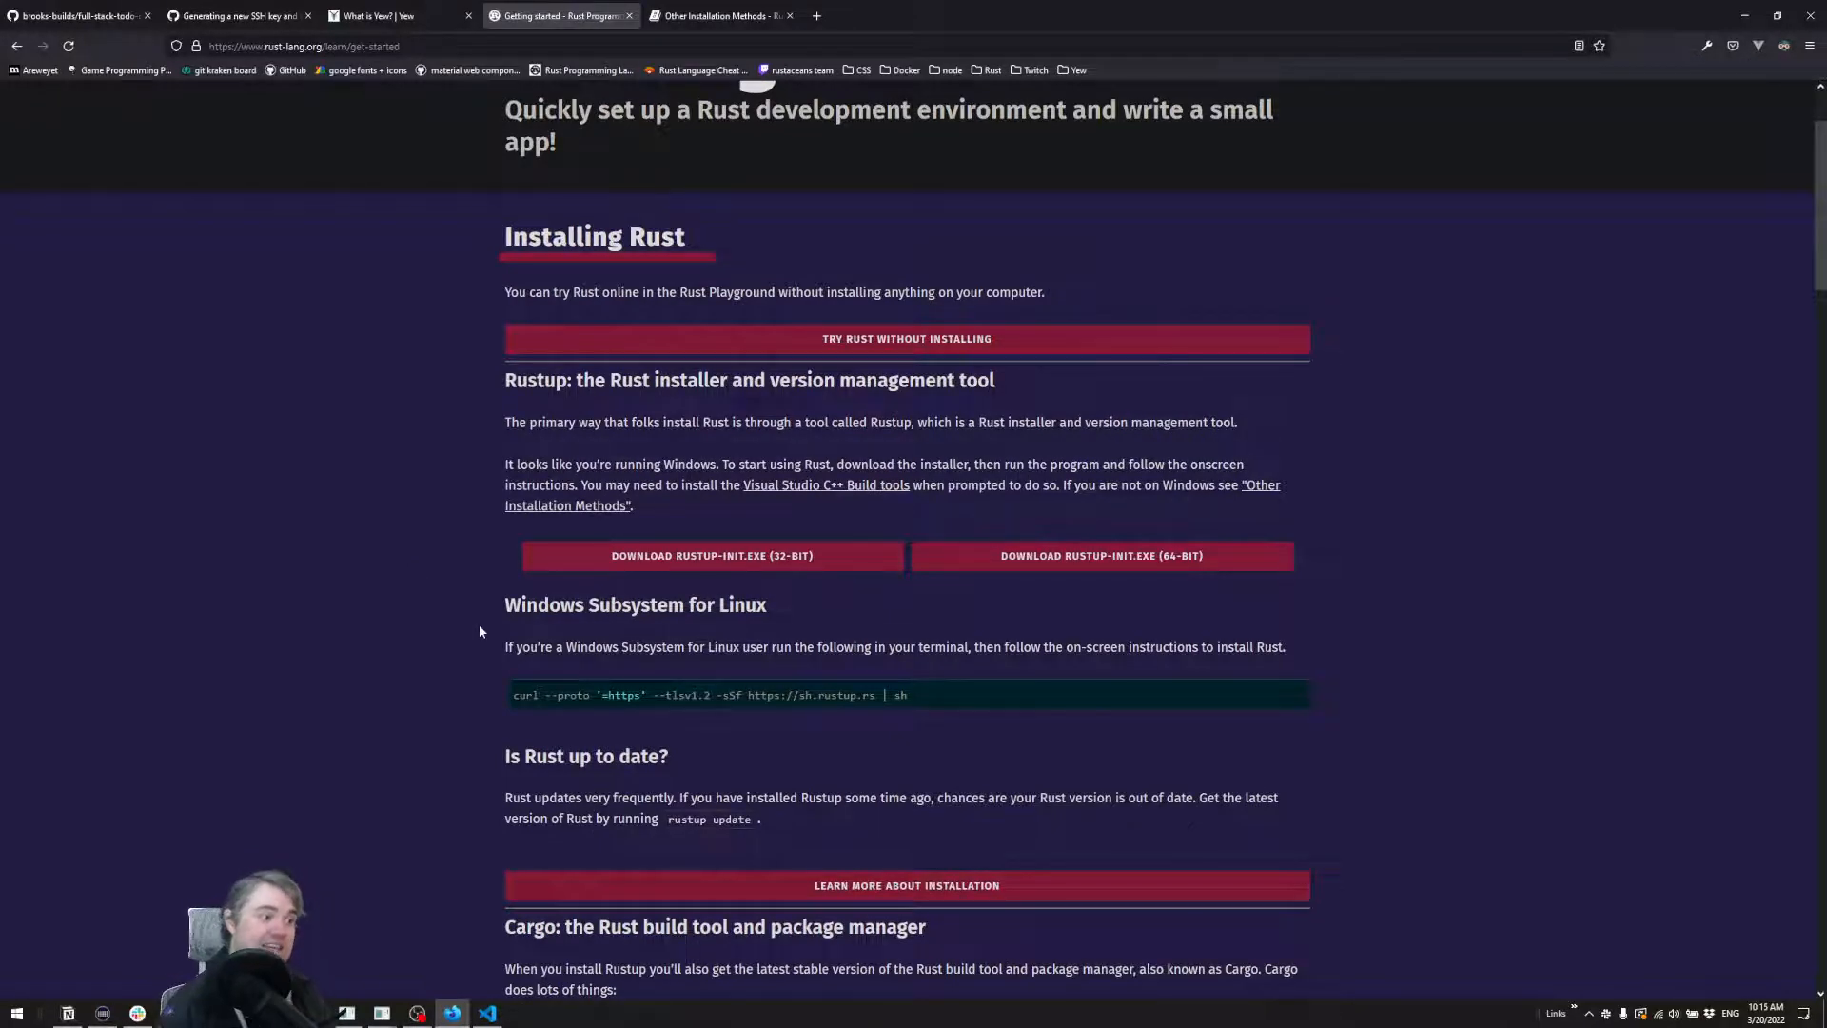
pyautogui.scroll(-3)
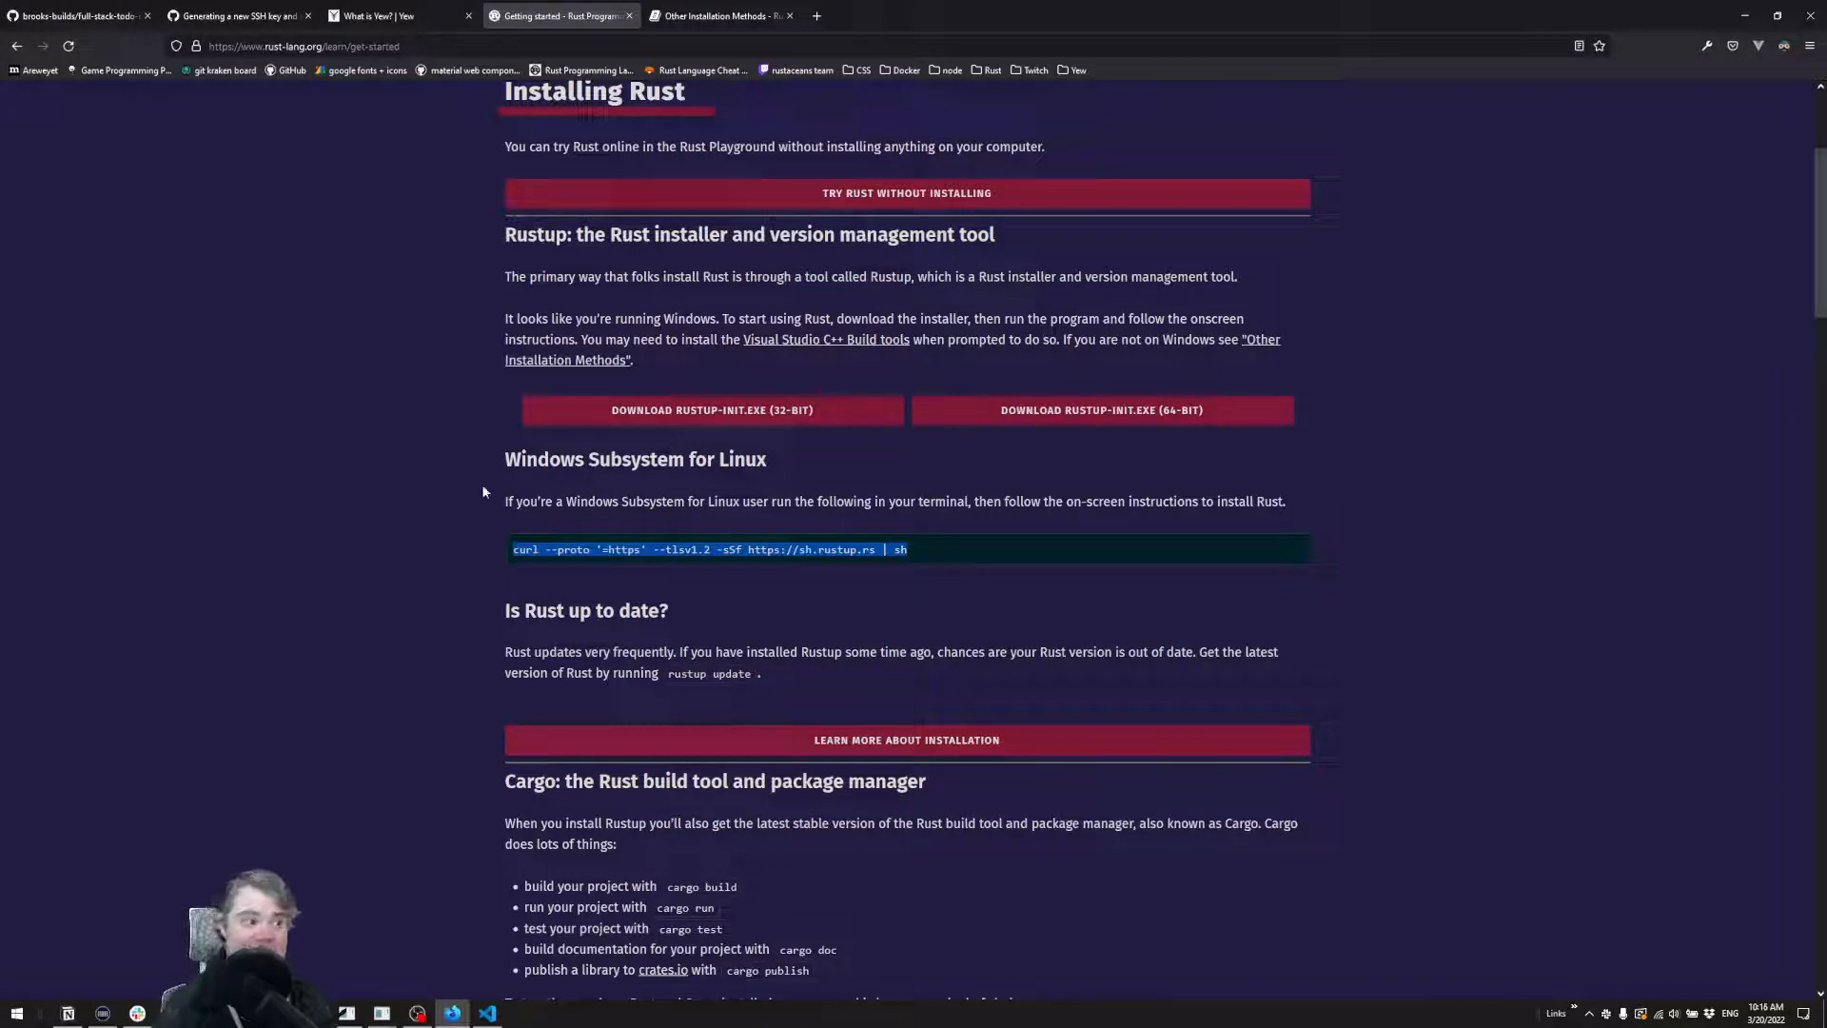
pyautogui.moveTo(422, 571)
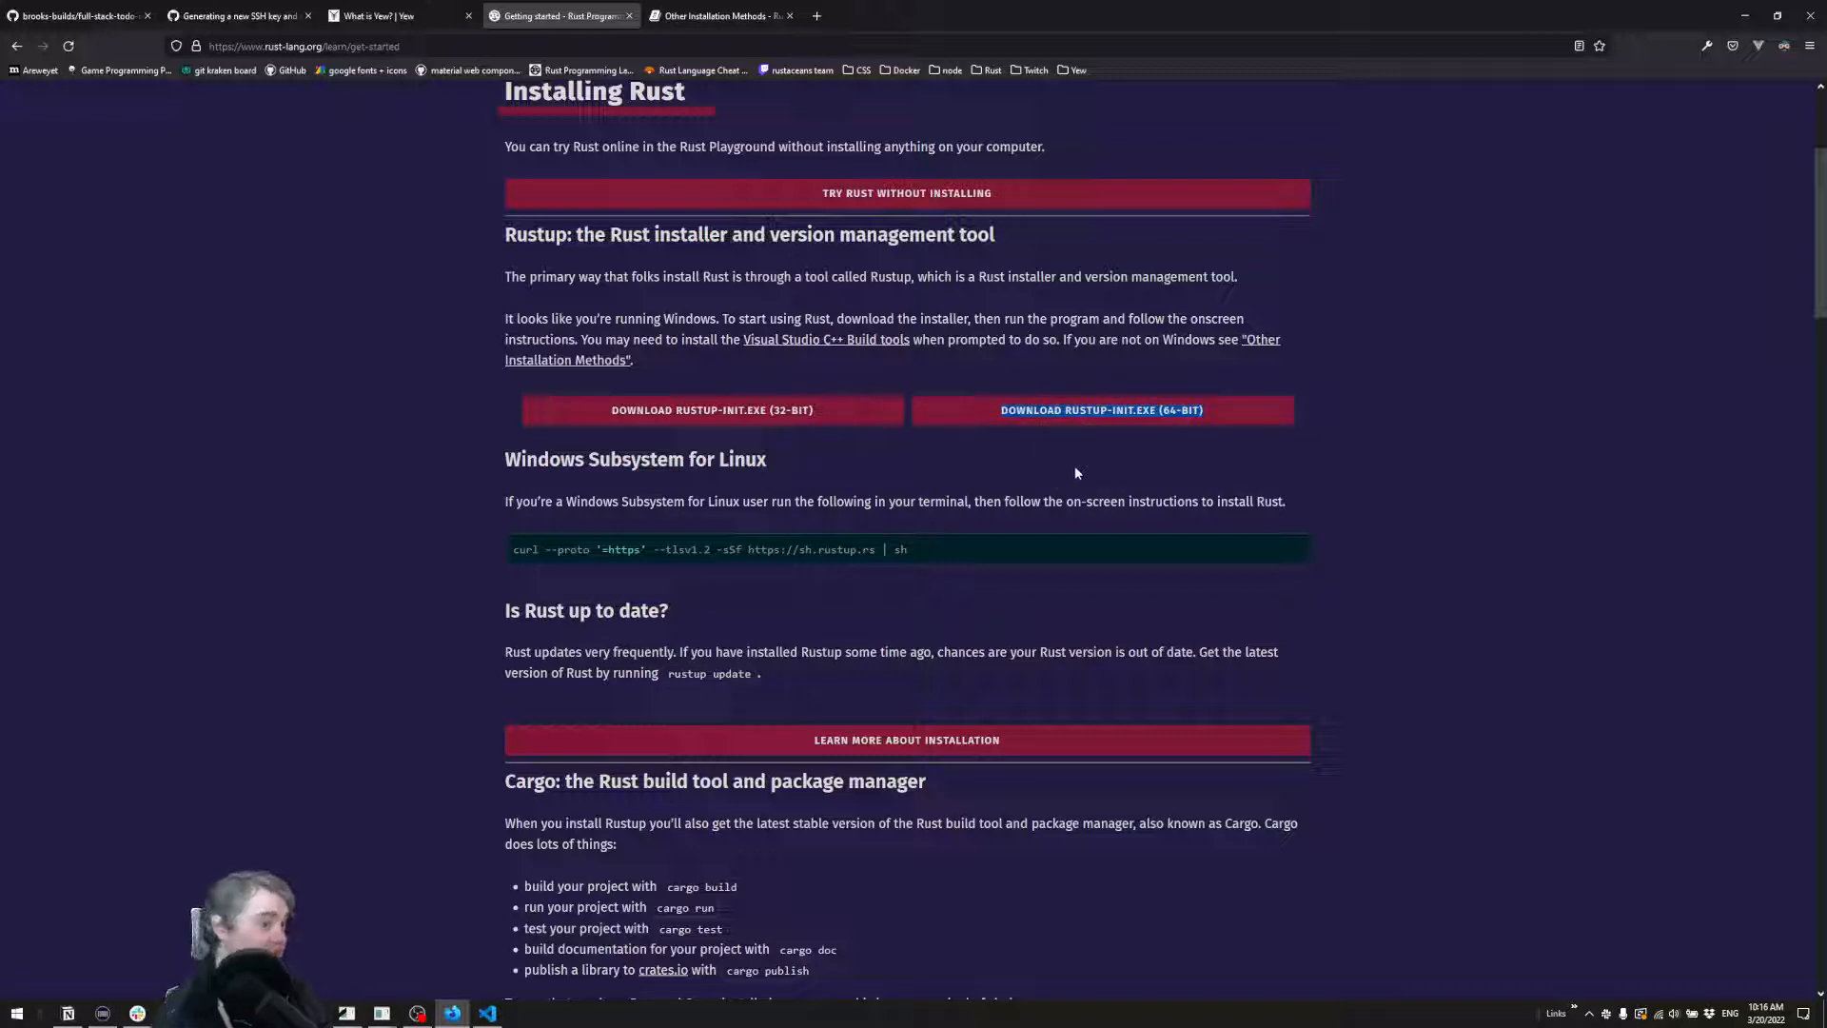
pyautogui.moveTo(1189, 440)
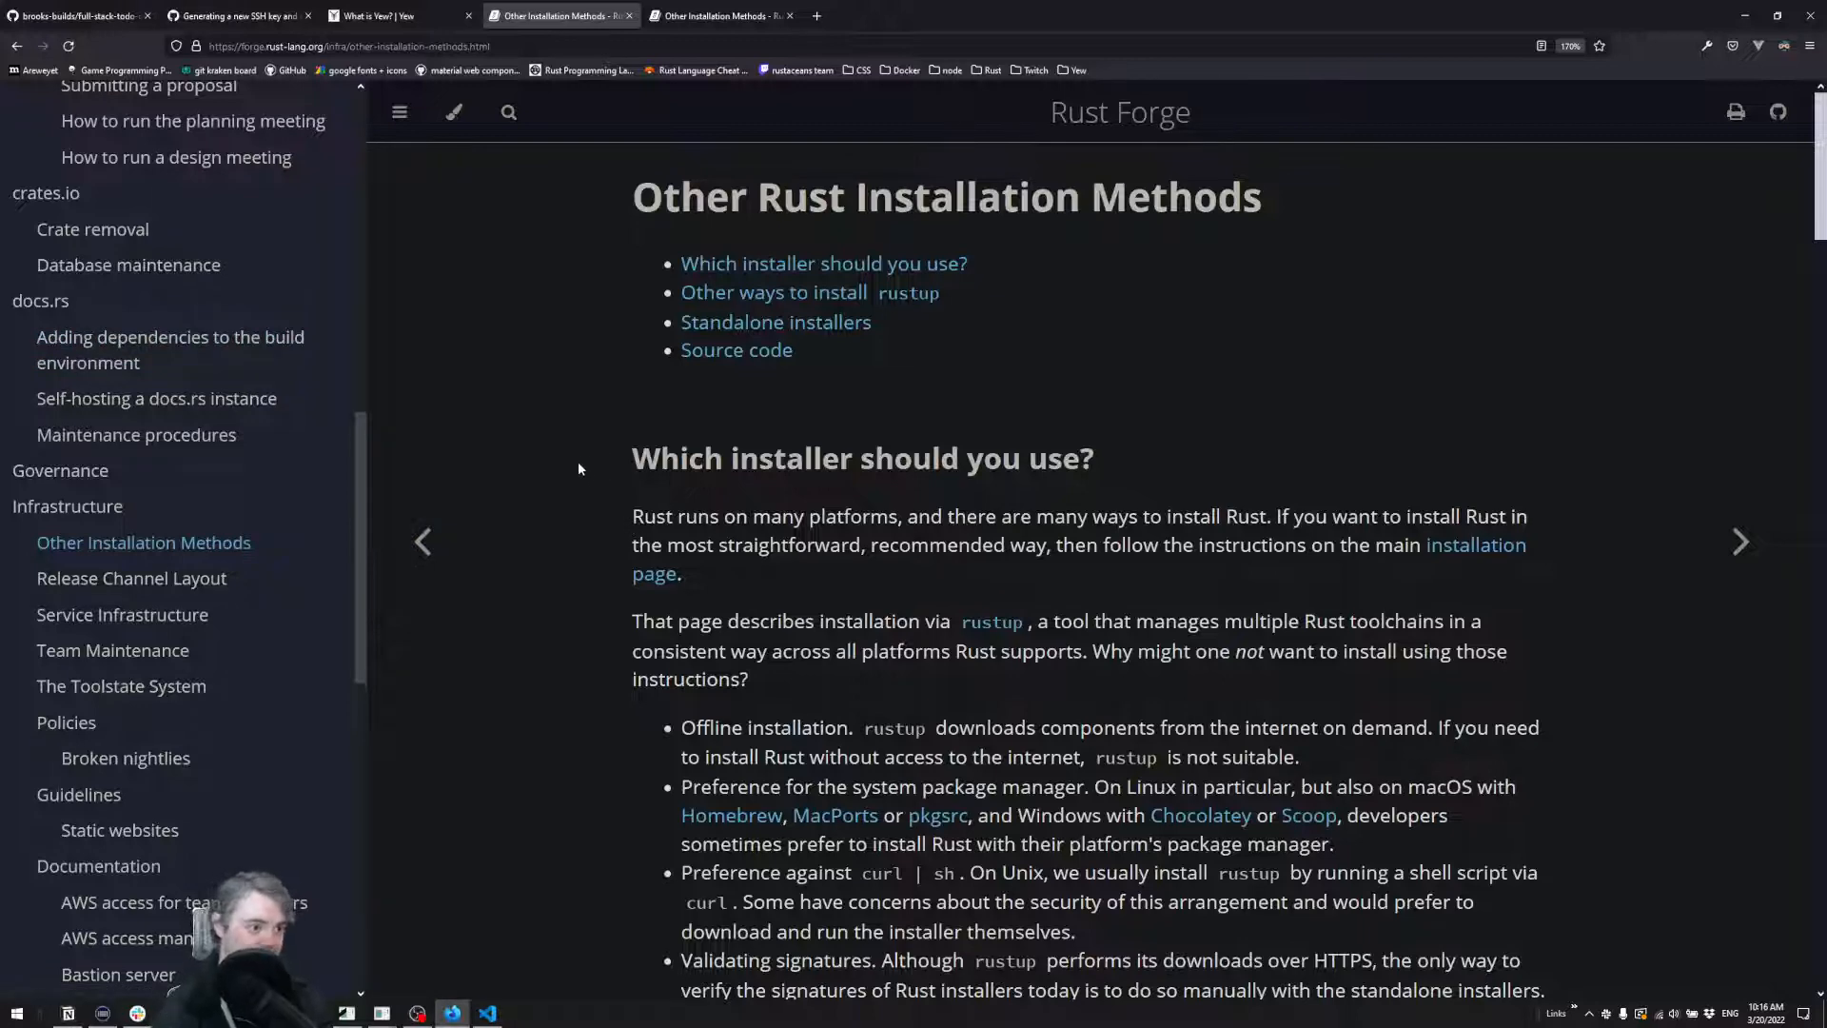
# Review Other Rust Installation Methods on Rust Forge, selecting the Unix curl install command.
pyautogui.scroll(-3)
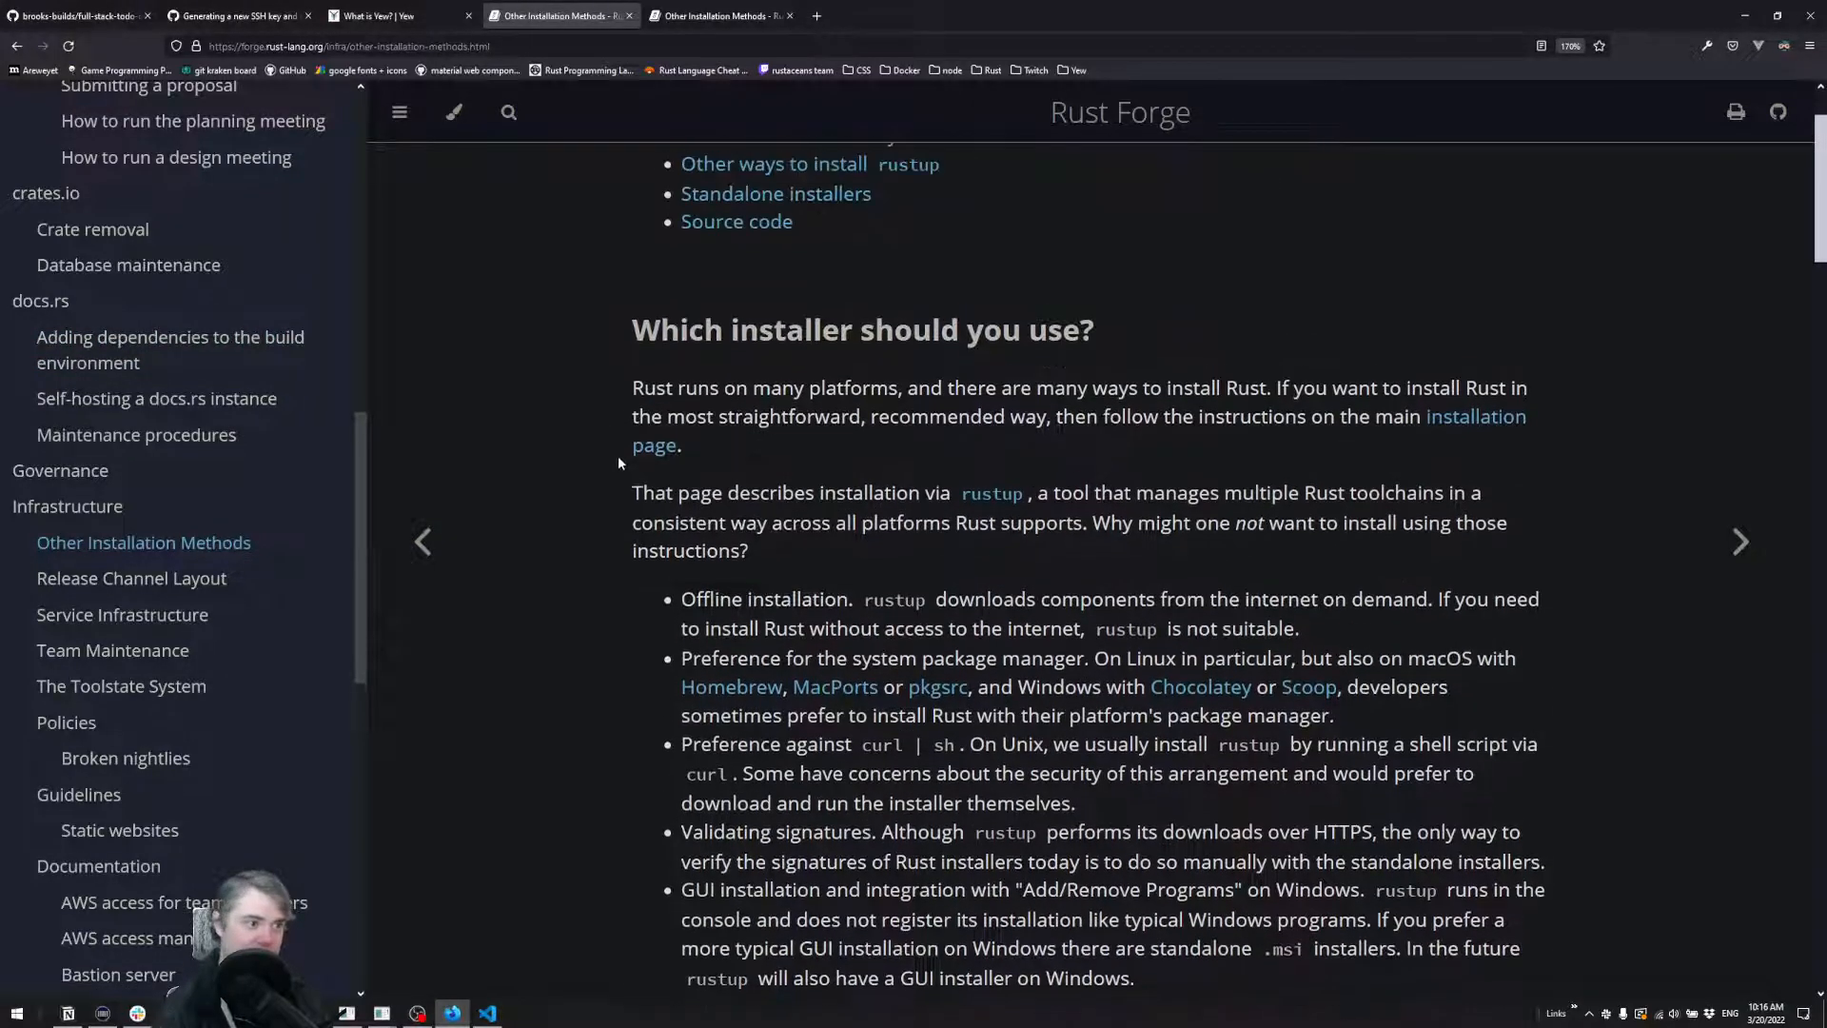
pyautogui.scroll(-3)
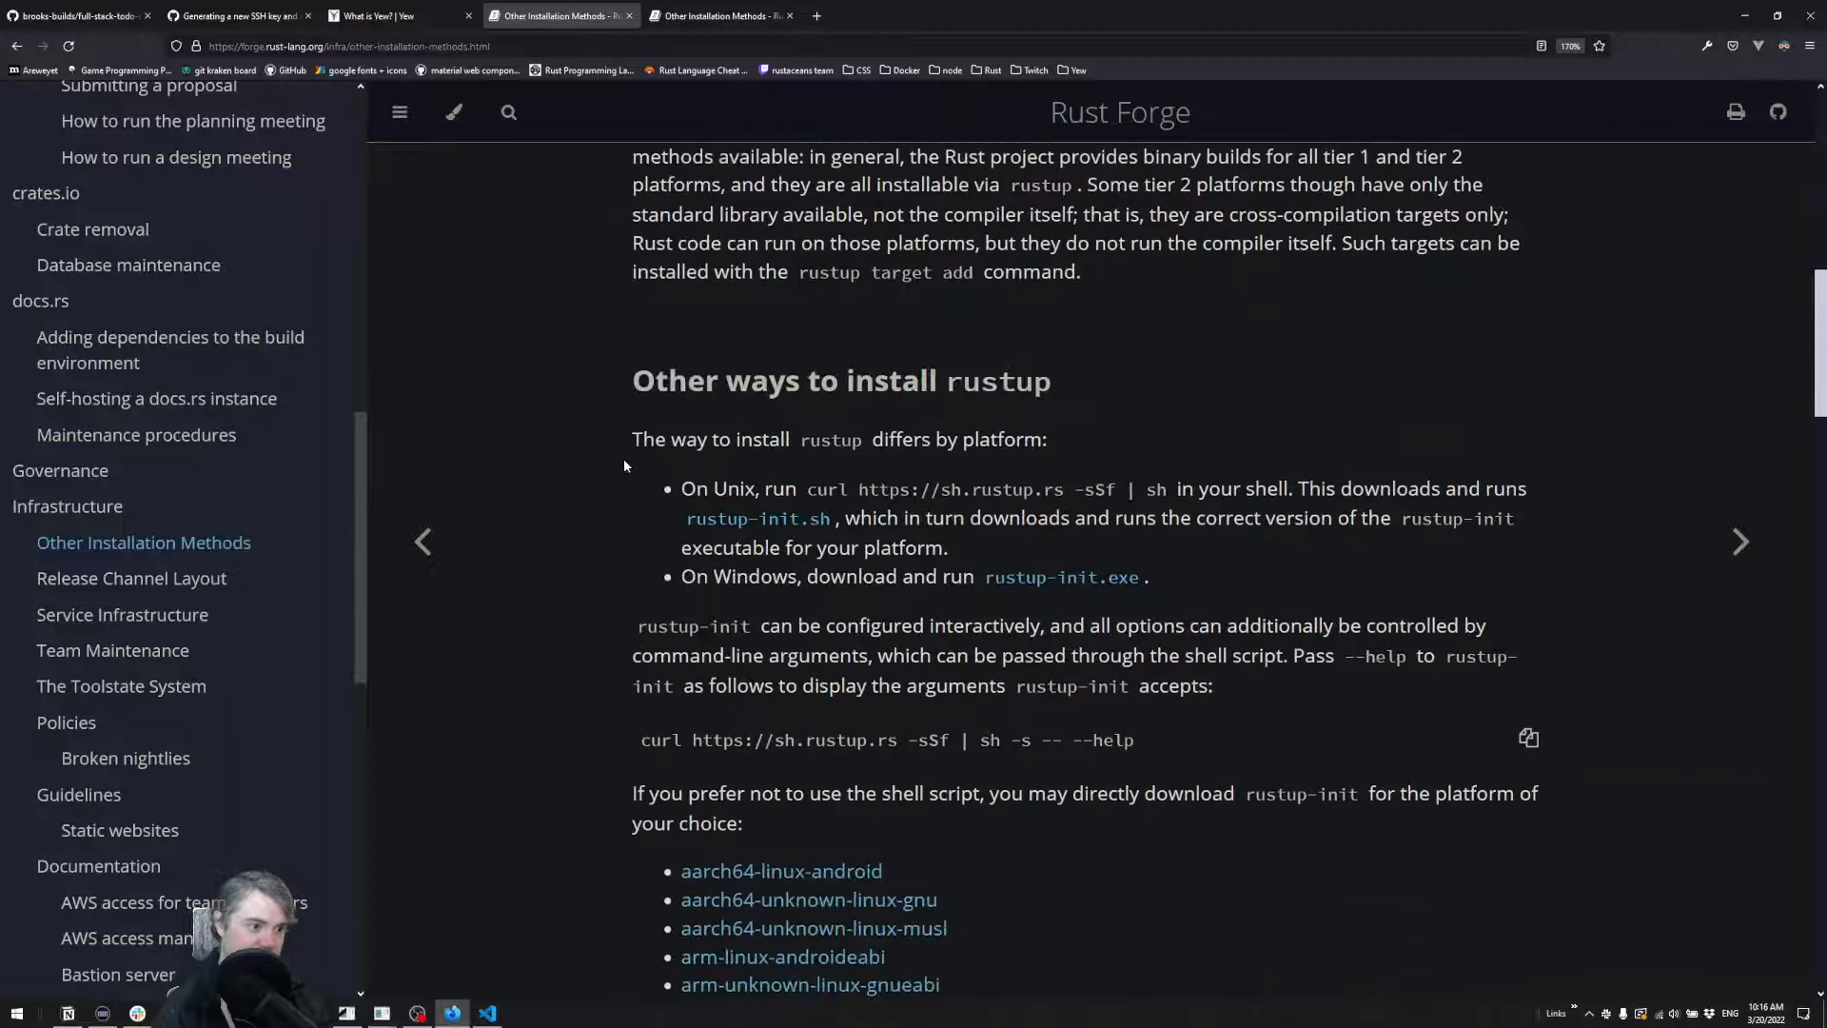
pyautogui.scroll(-3)
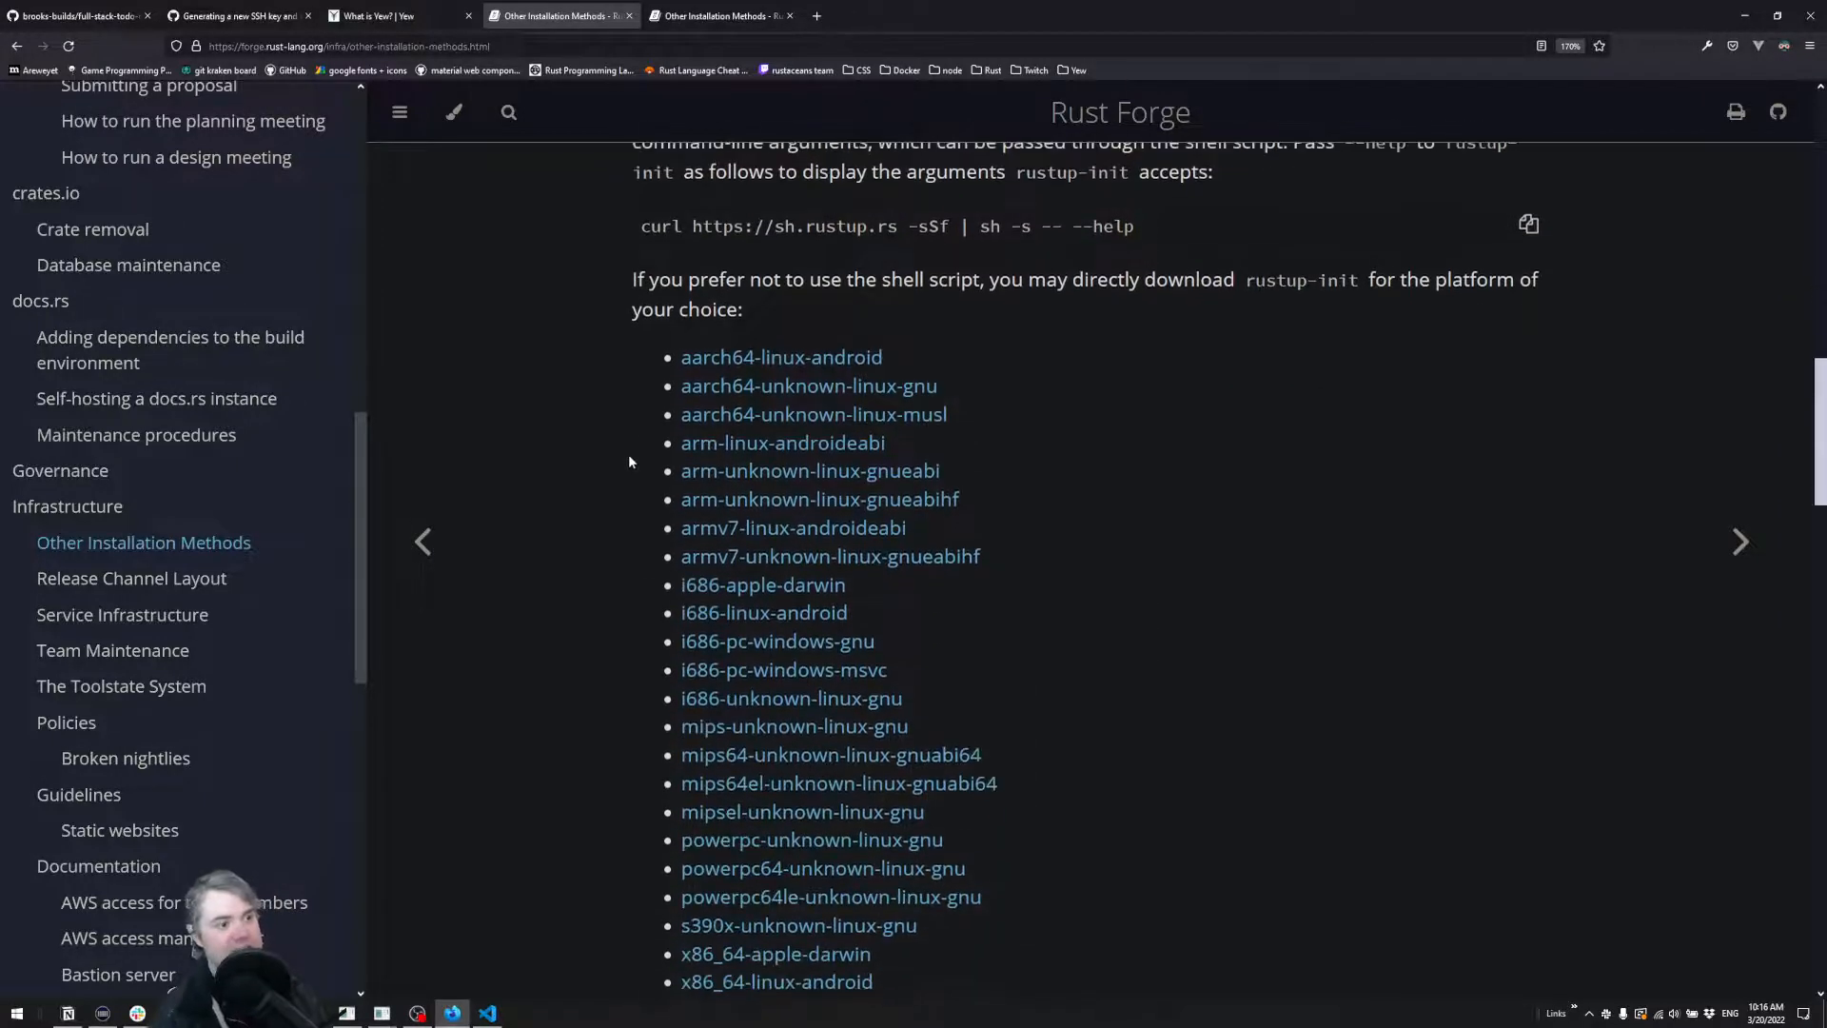
pyautogui.scroll(3)
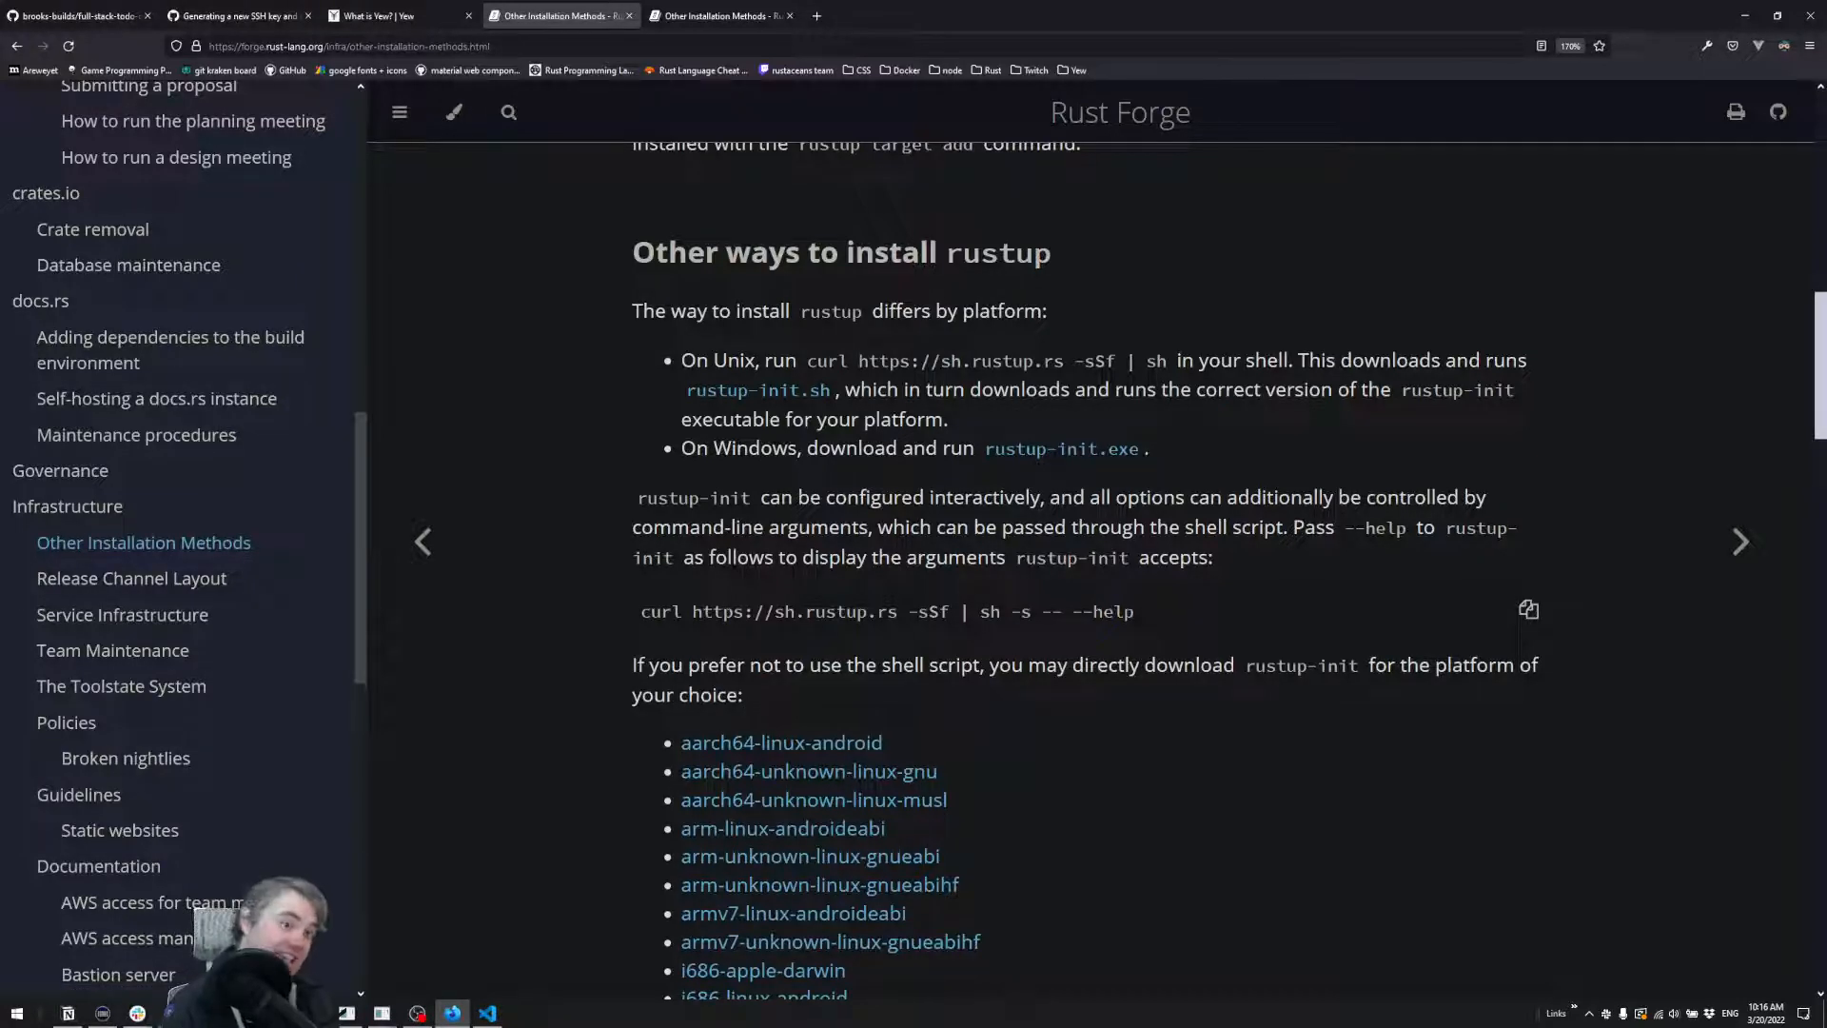
pyautogui.moveTo(808, 359); pyautogui.dragTo(1081, 360)
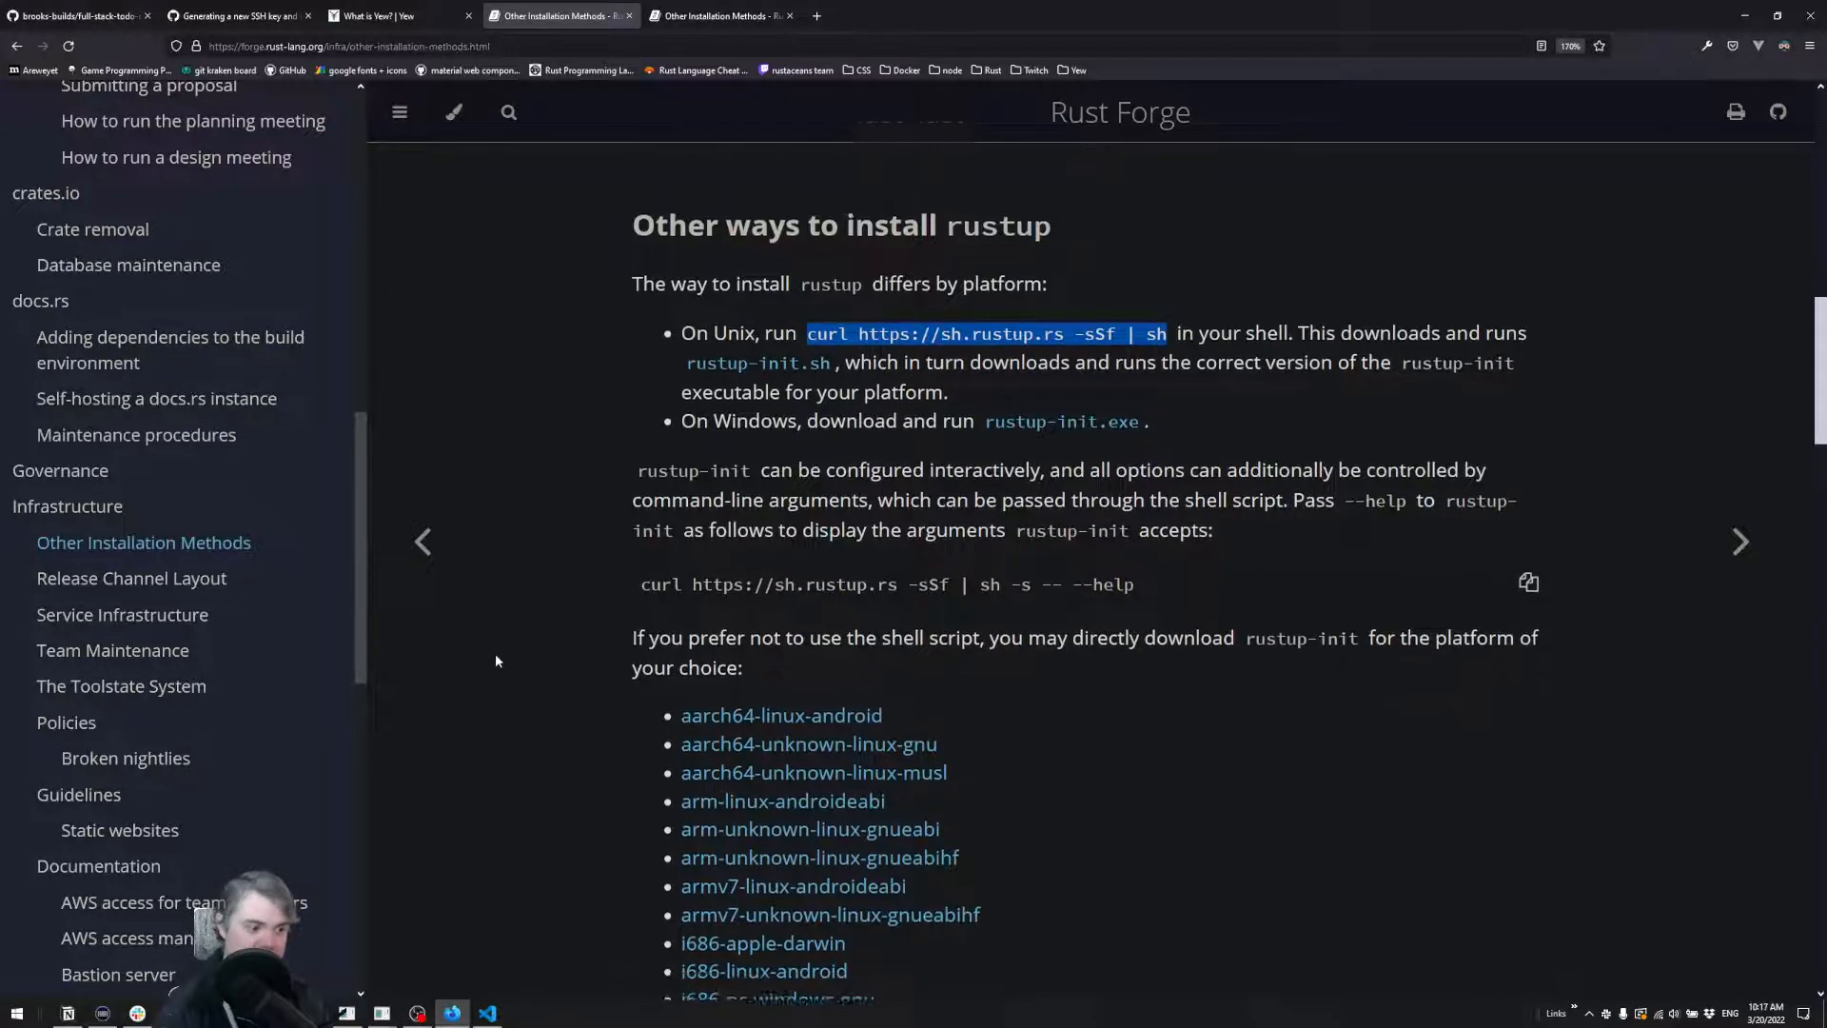
pyautogui.scroll(-3)
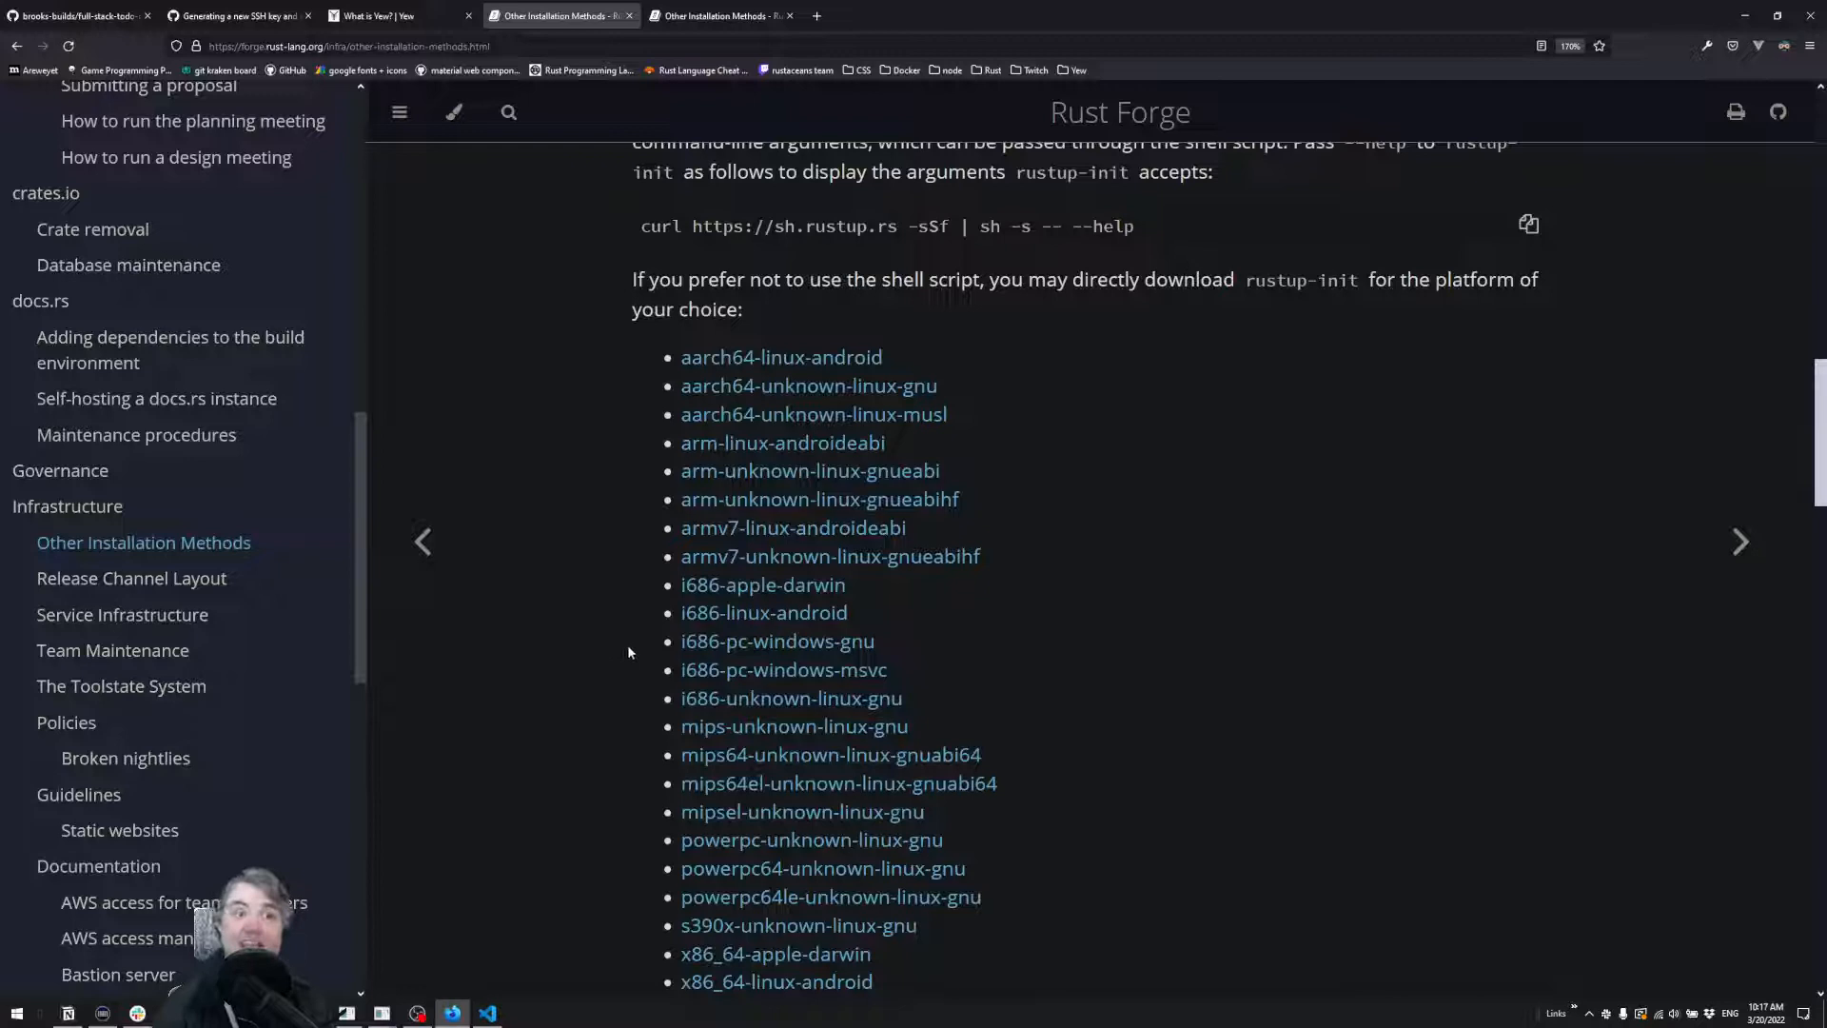
pyautogui.scroll(-3)
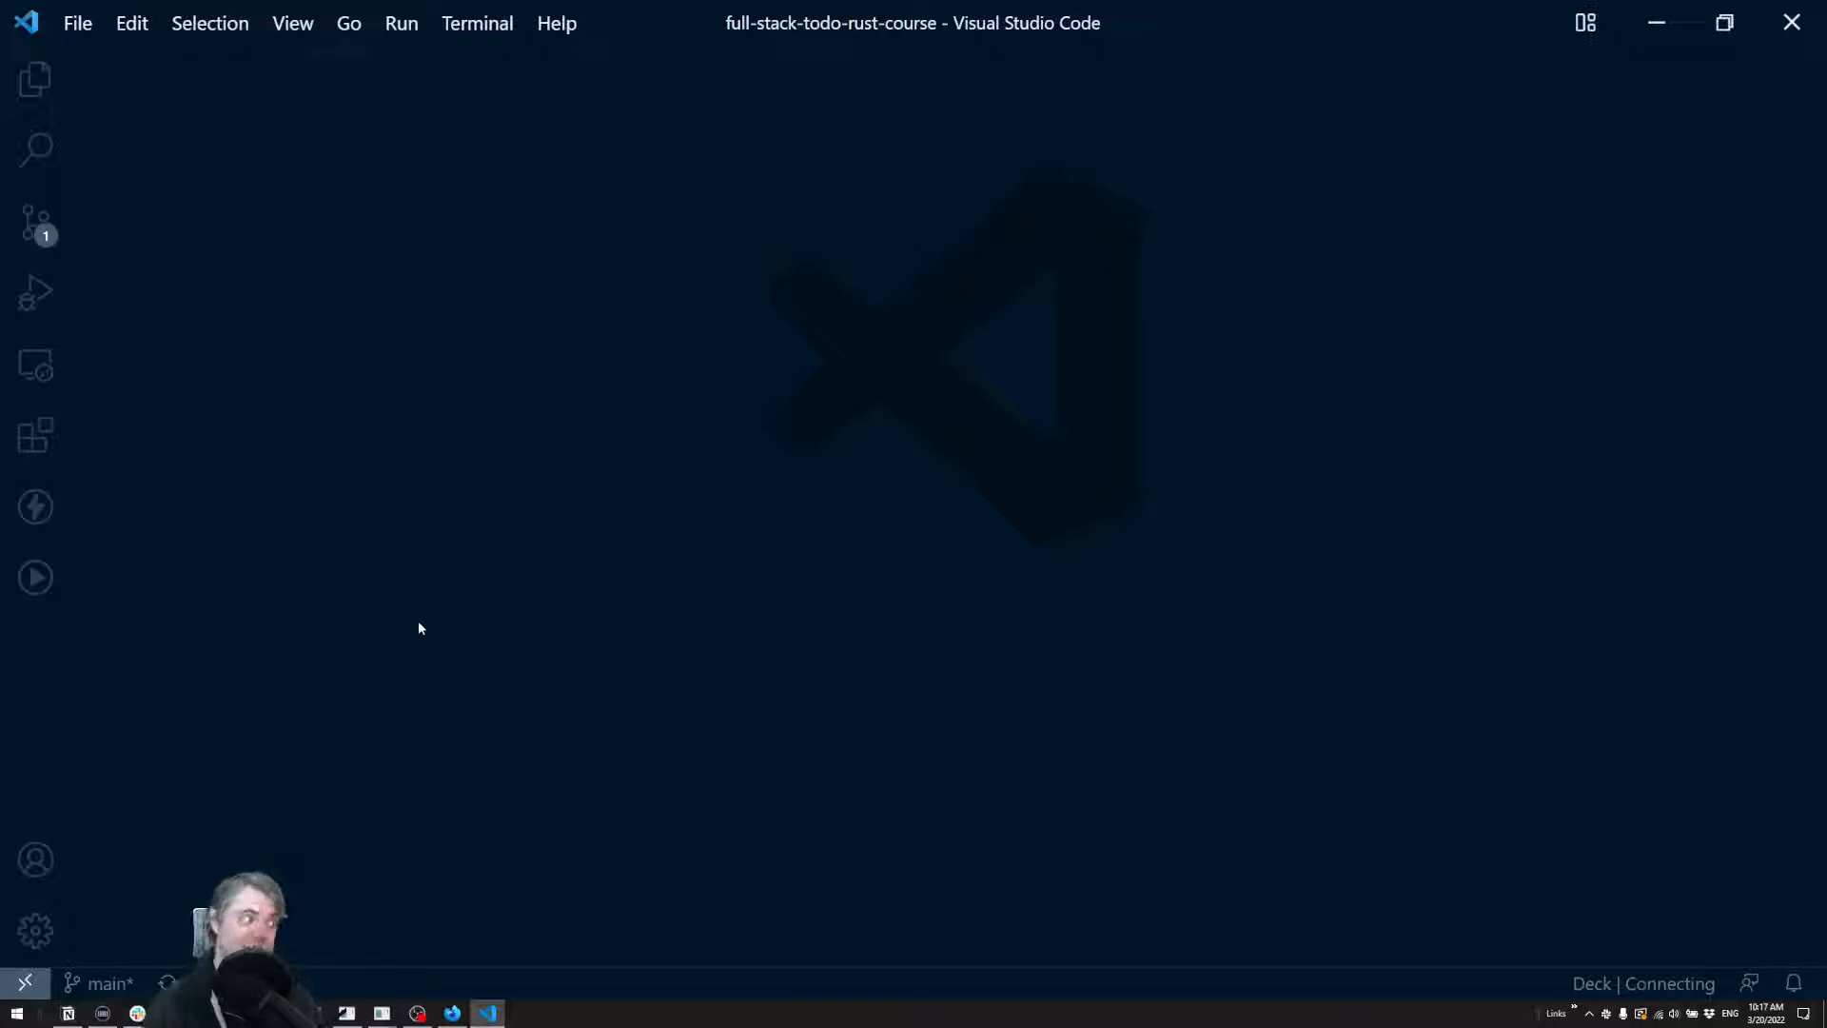
# Open the Extensions view and show Better TOML's details page.
pyautogui.click(35, 435)
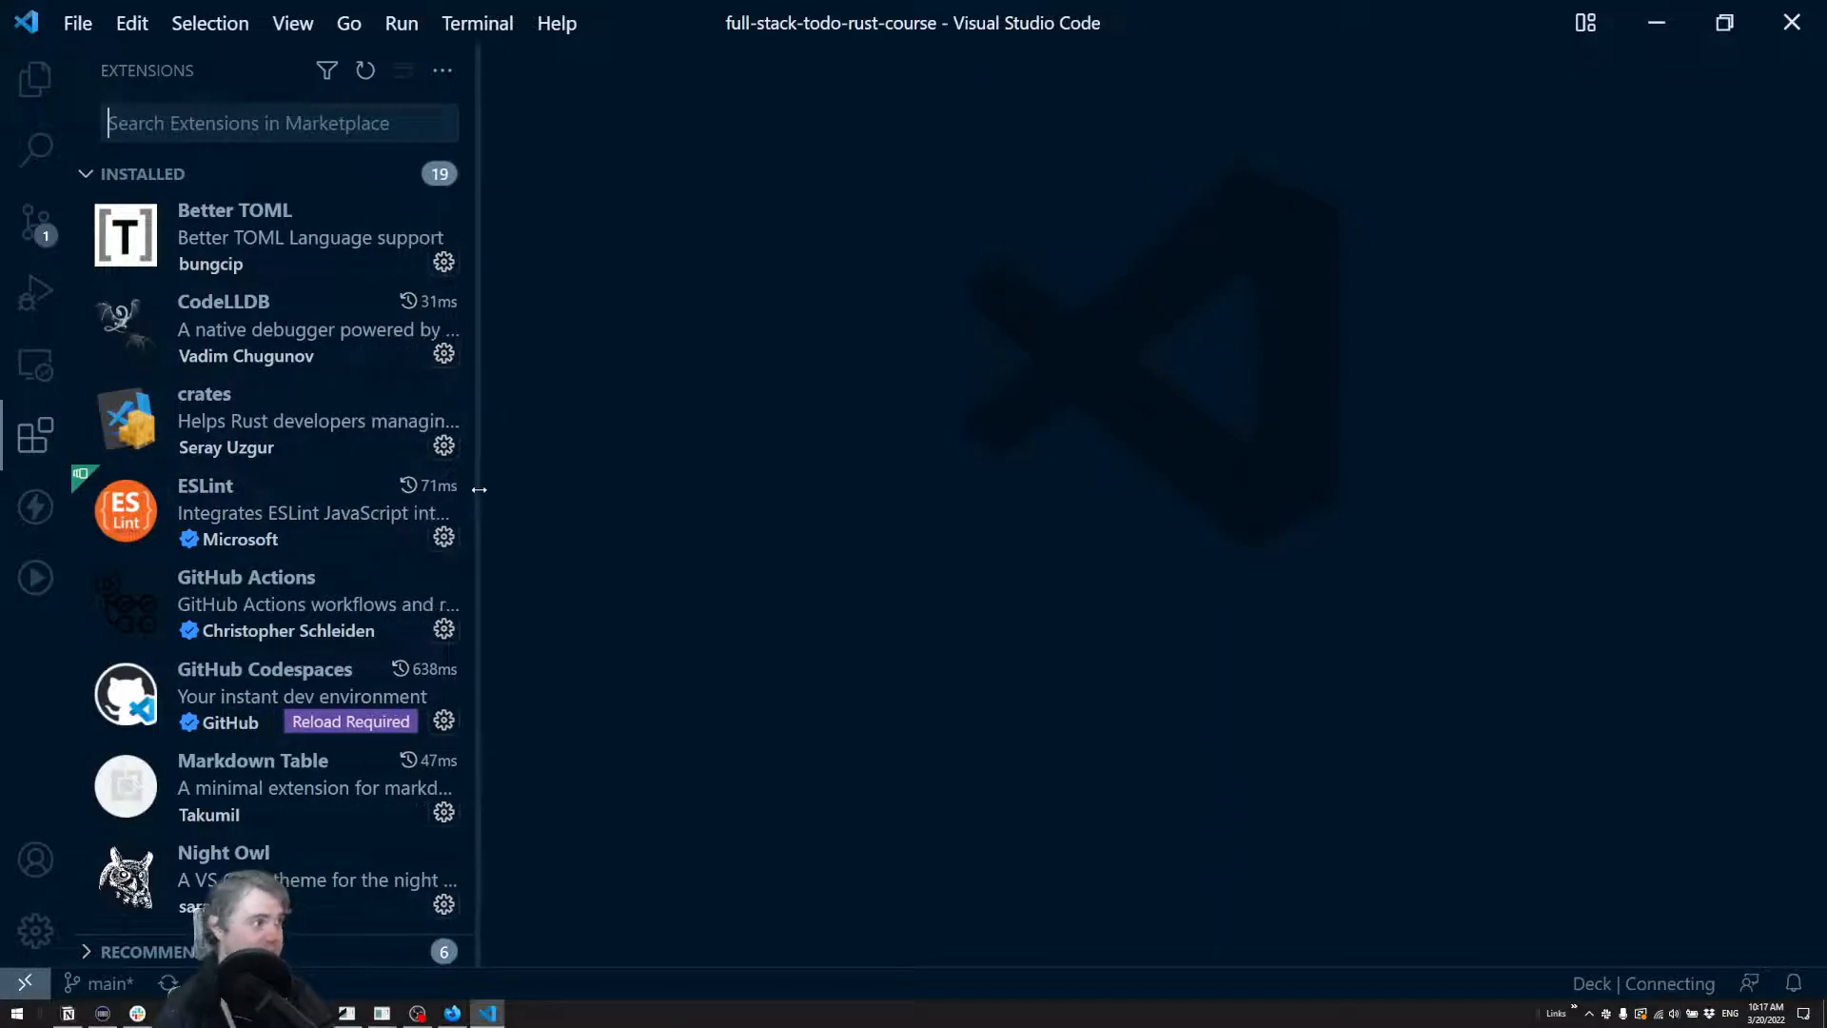
pyautogui.moveTo(239, 419)
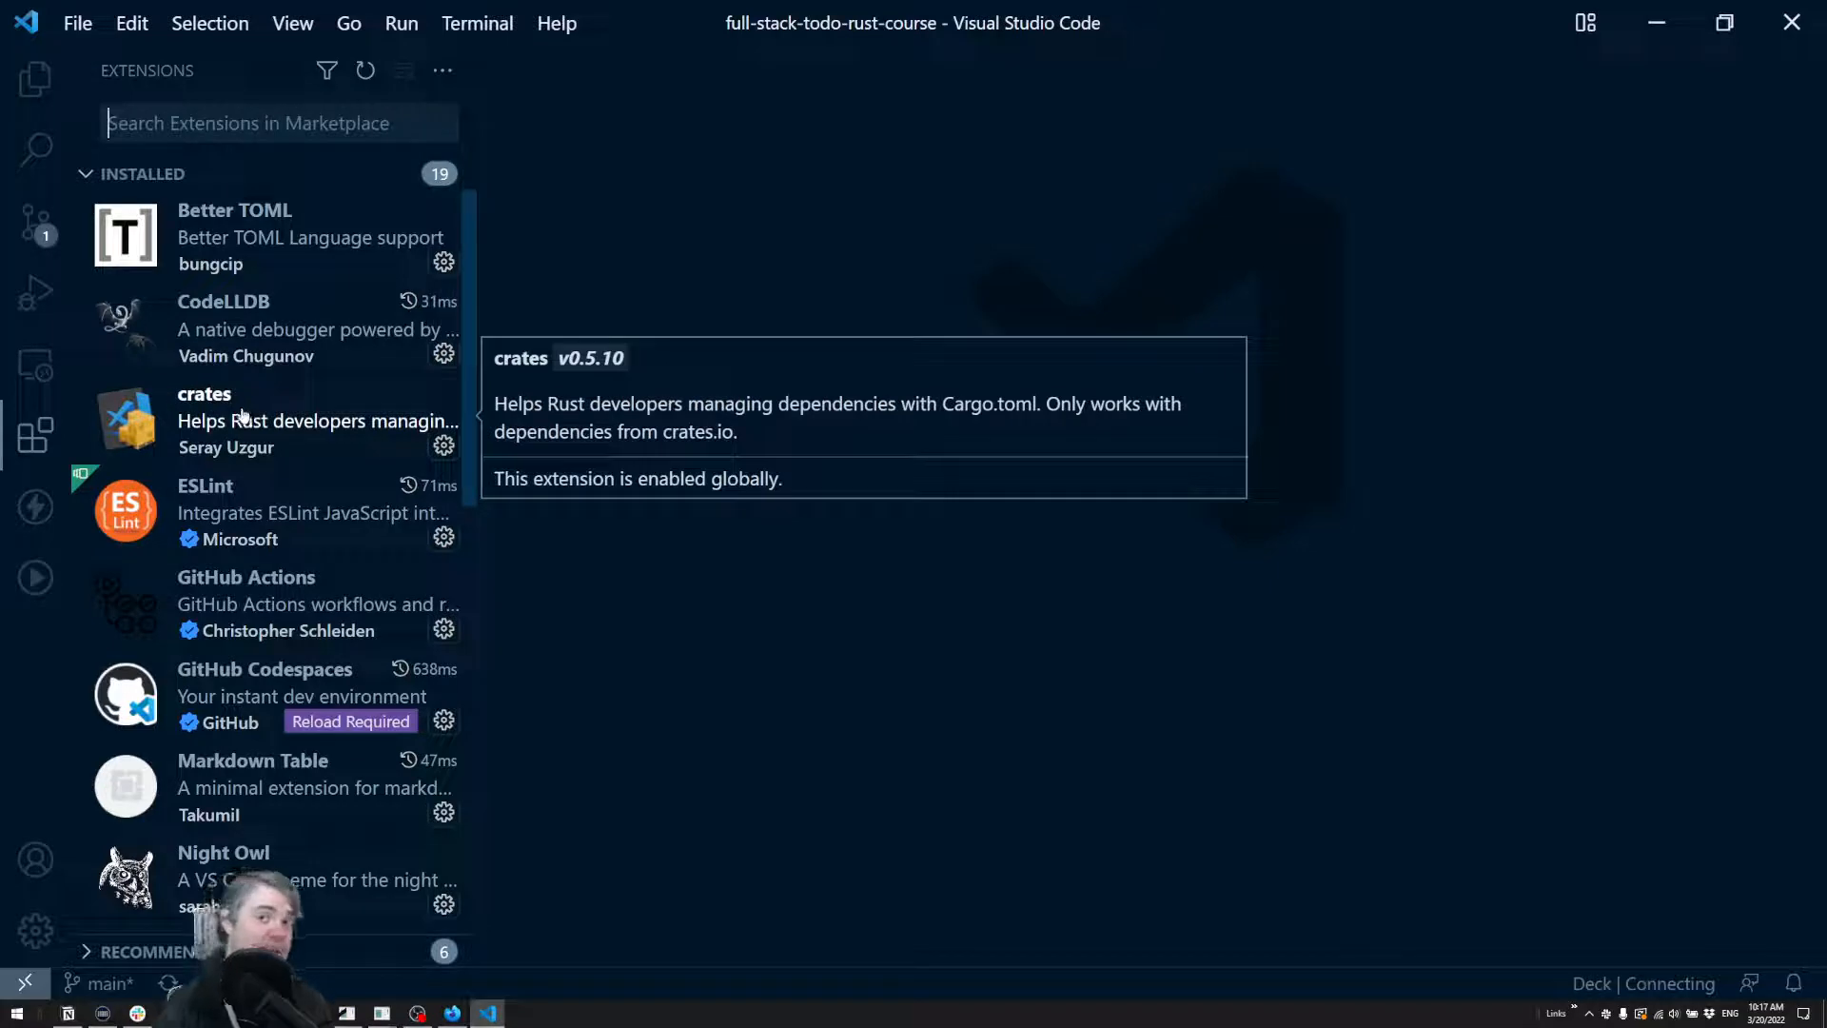
pyautogui.click(234, 233)
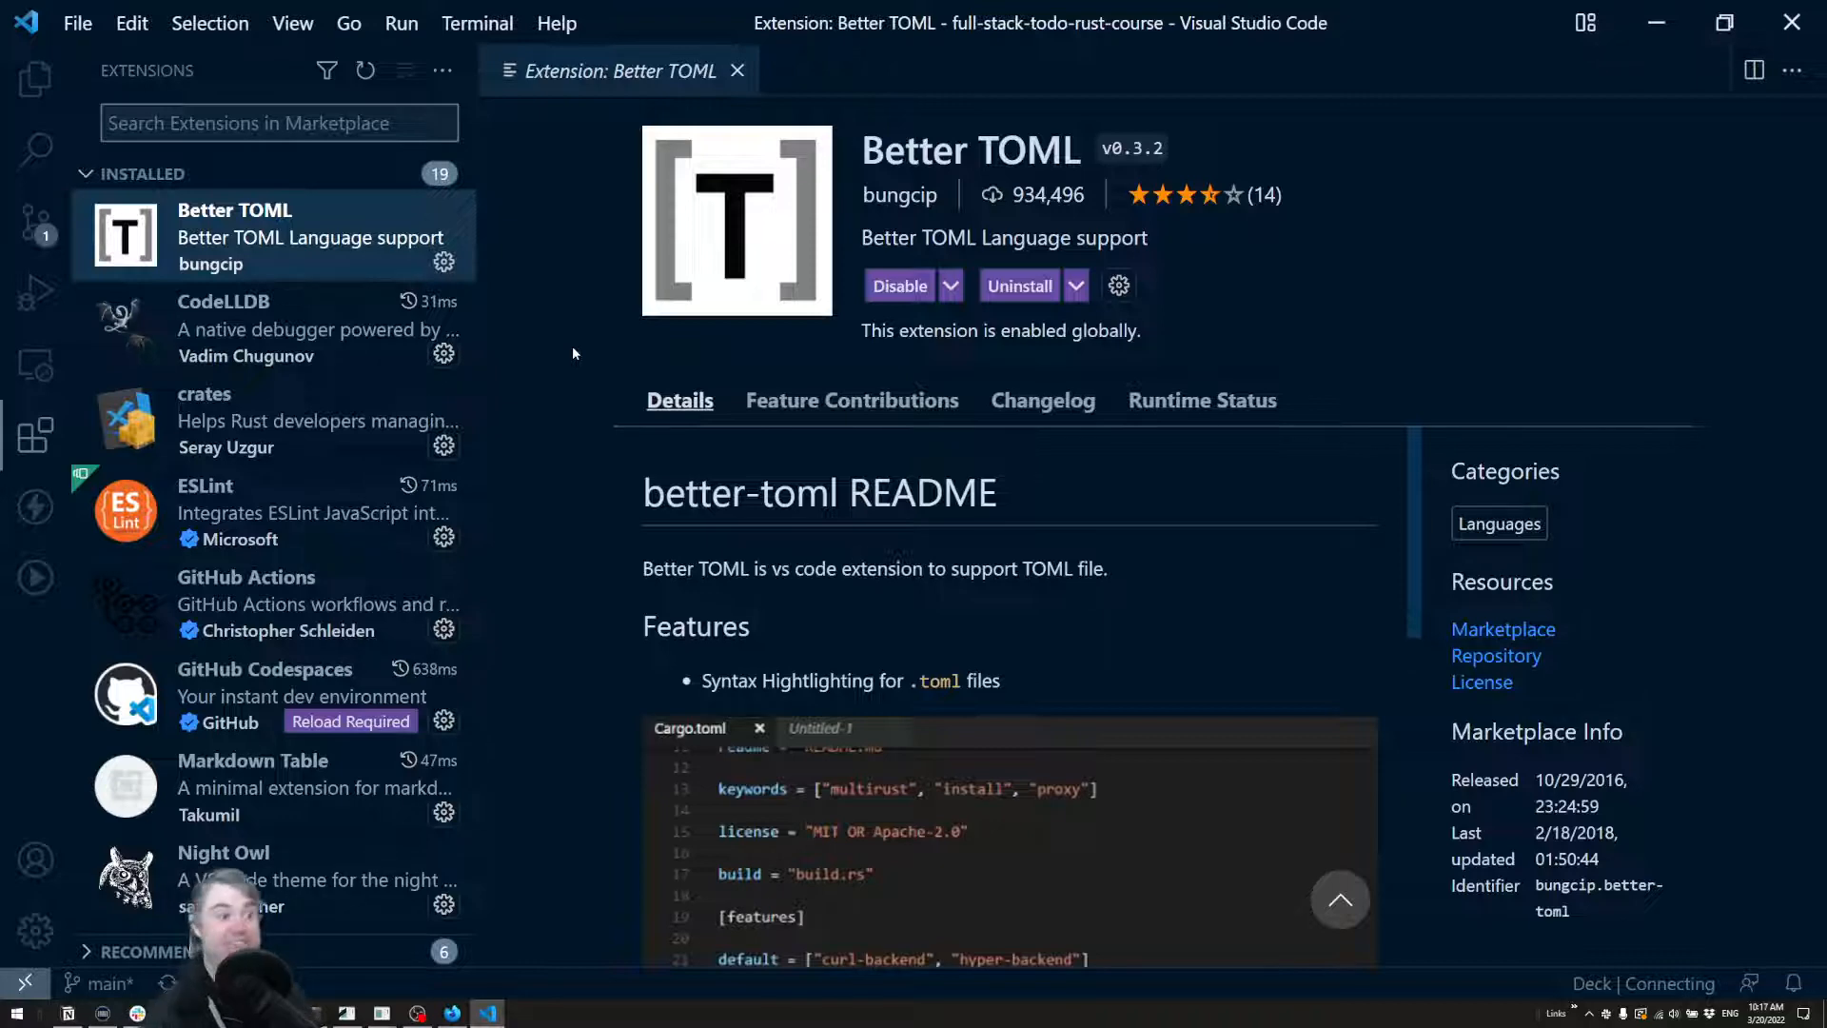
pyautogui.moveTo(557, 597)
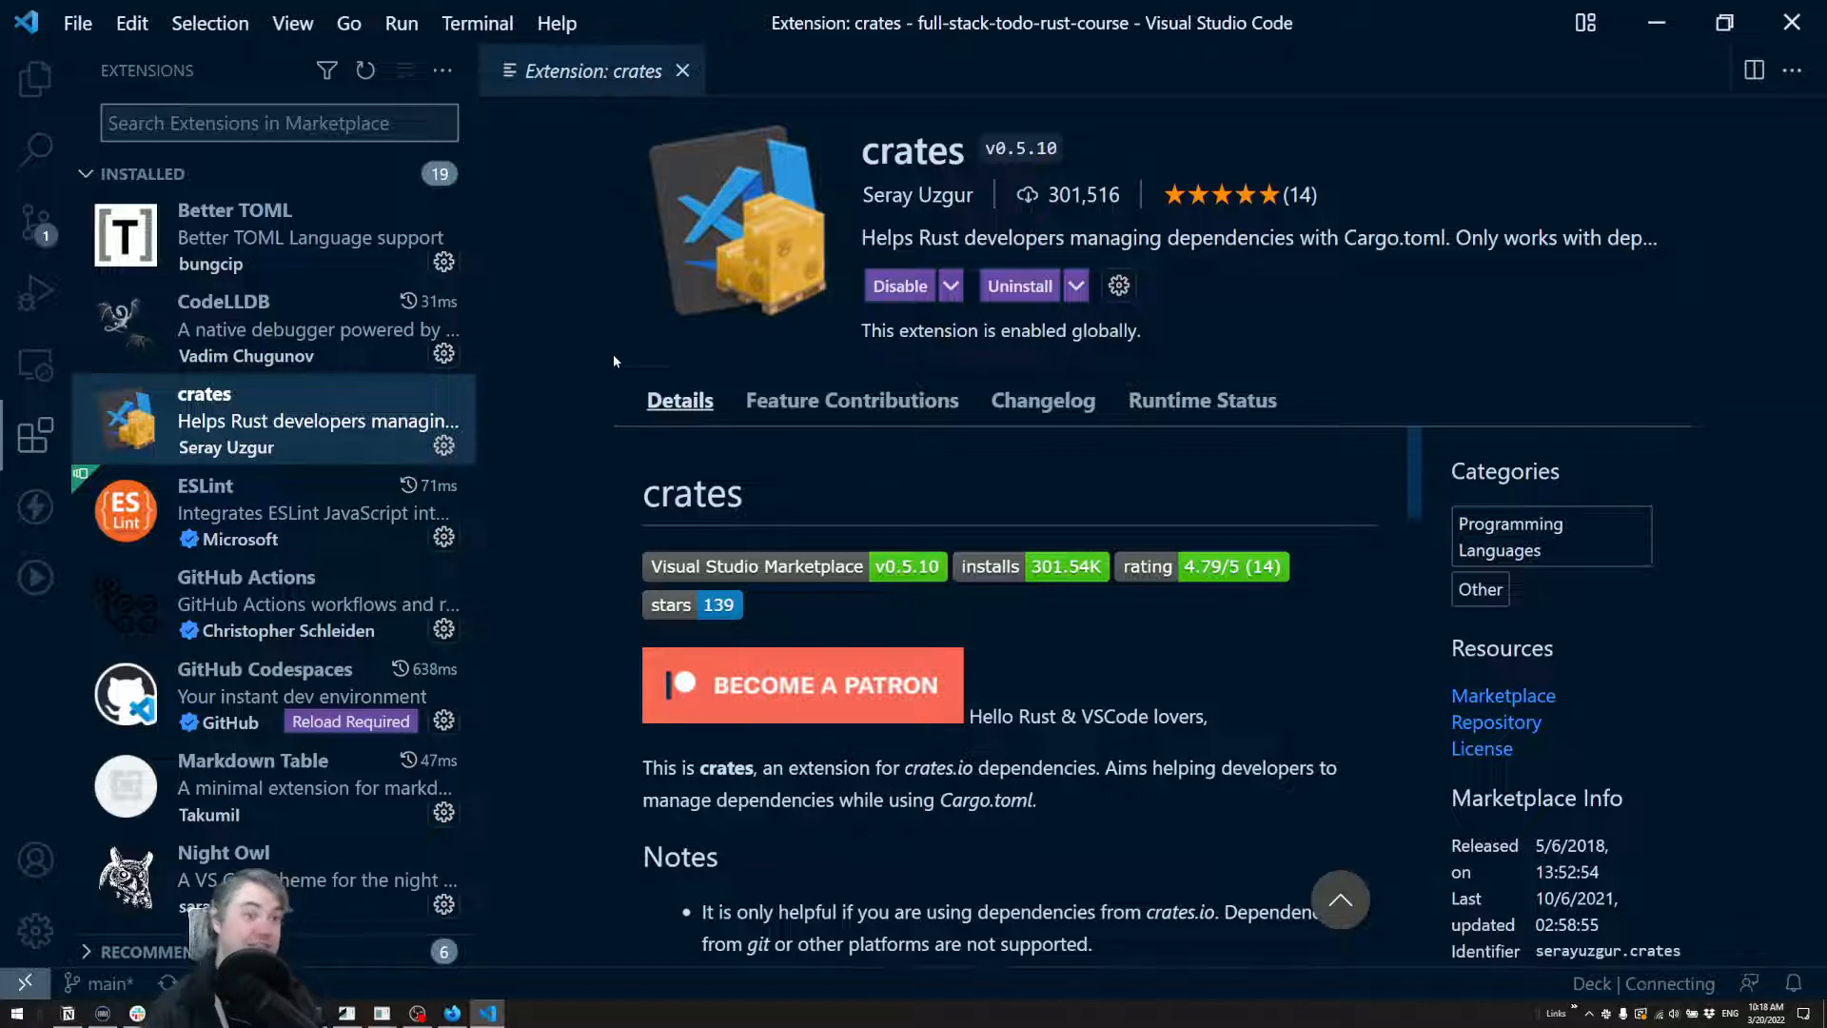
pyautogui.moveTo(523, 647)
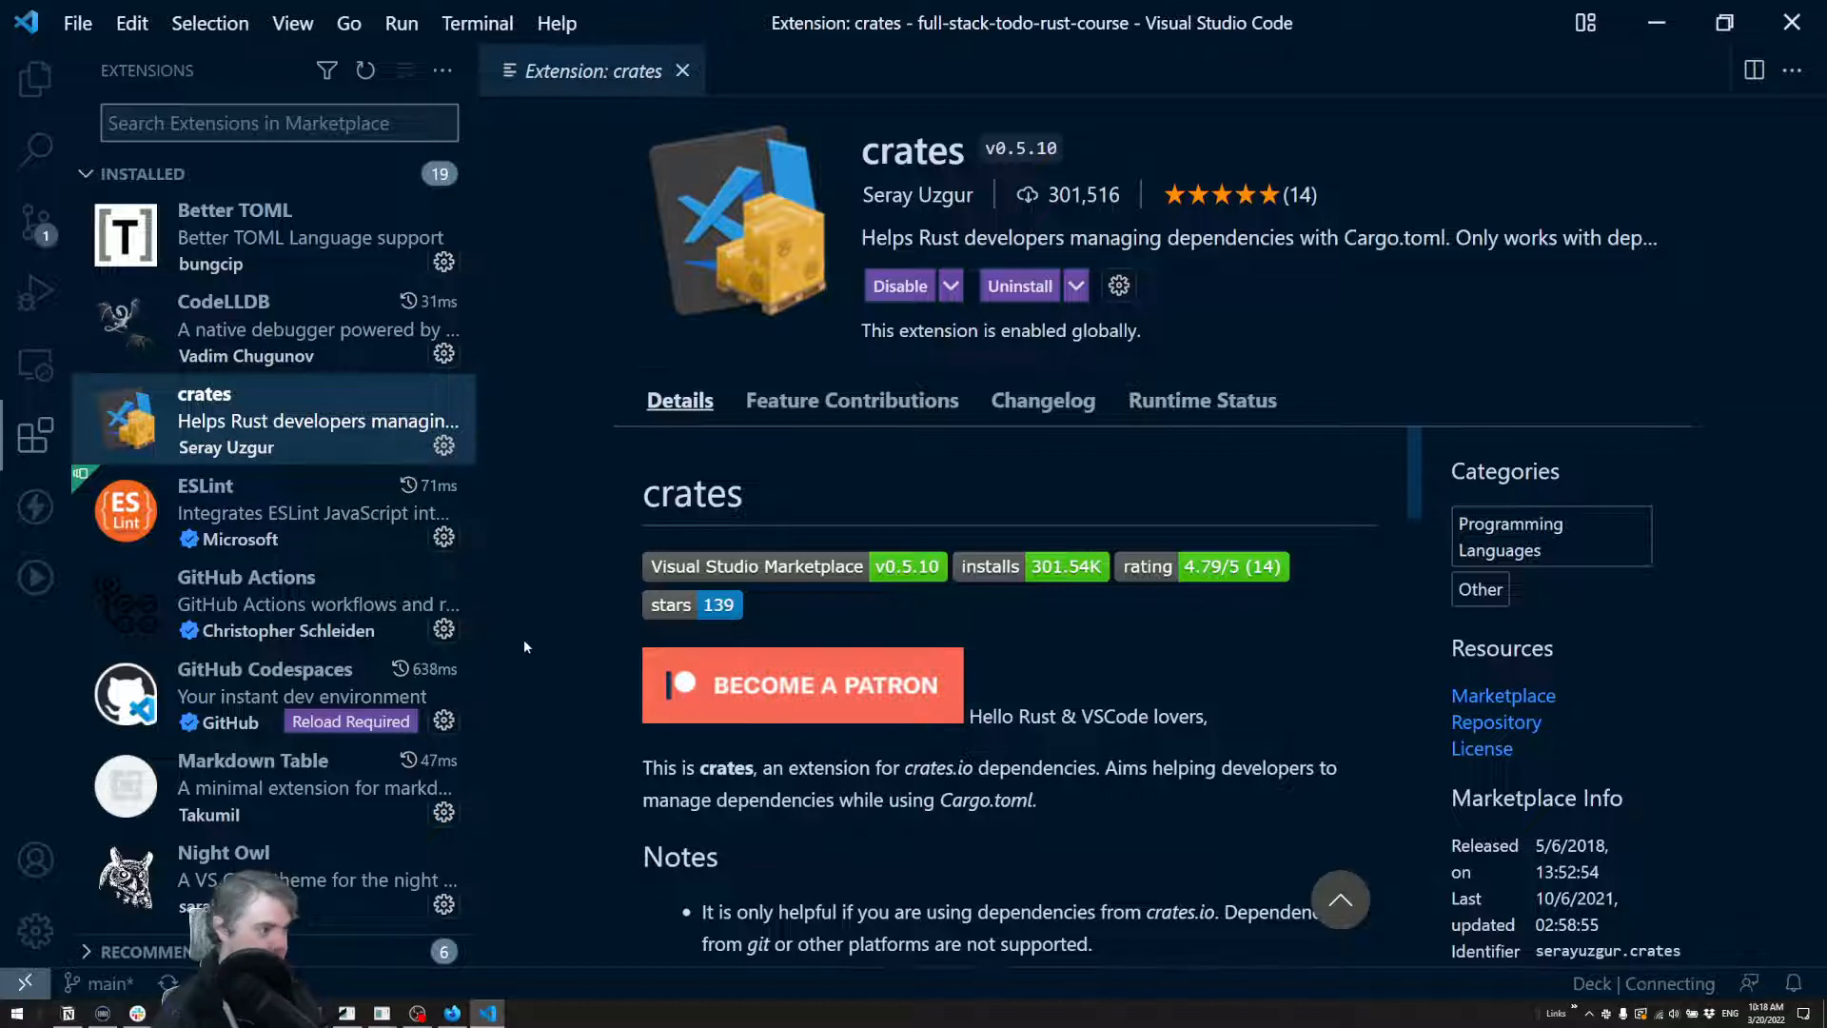
# Scroll through the crates extension's details page.
pyautogui.scroll(-3)
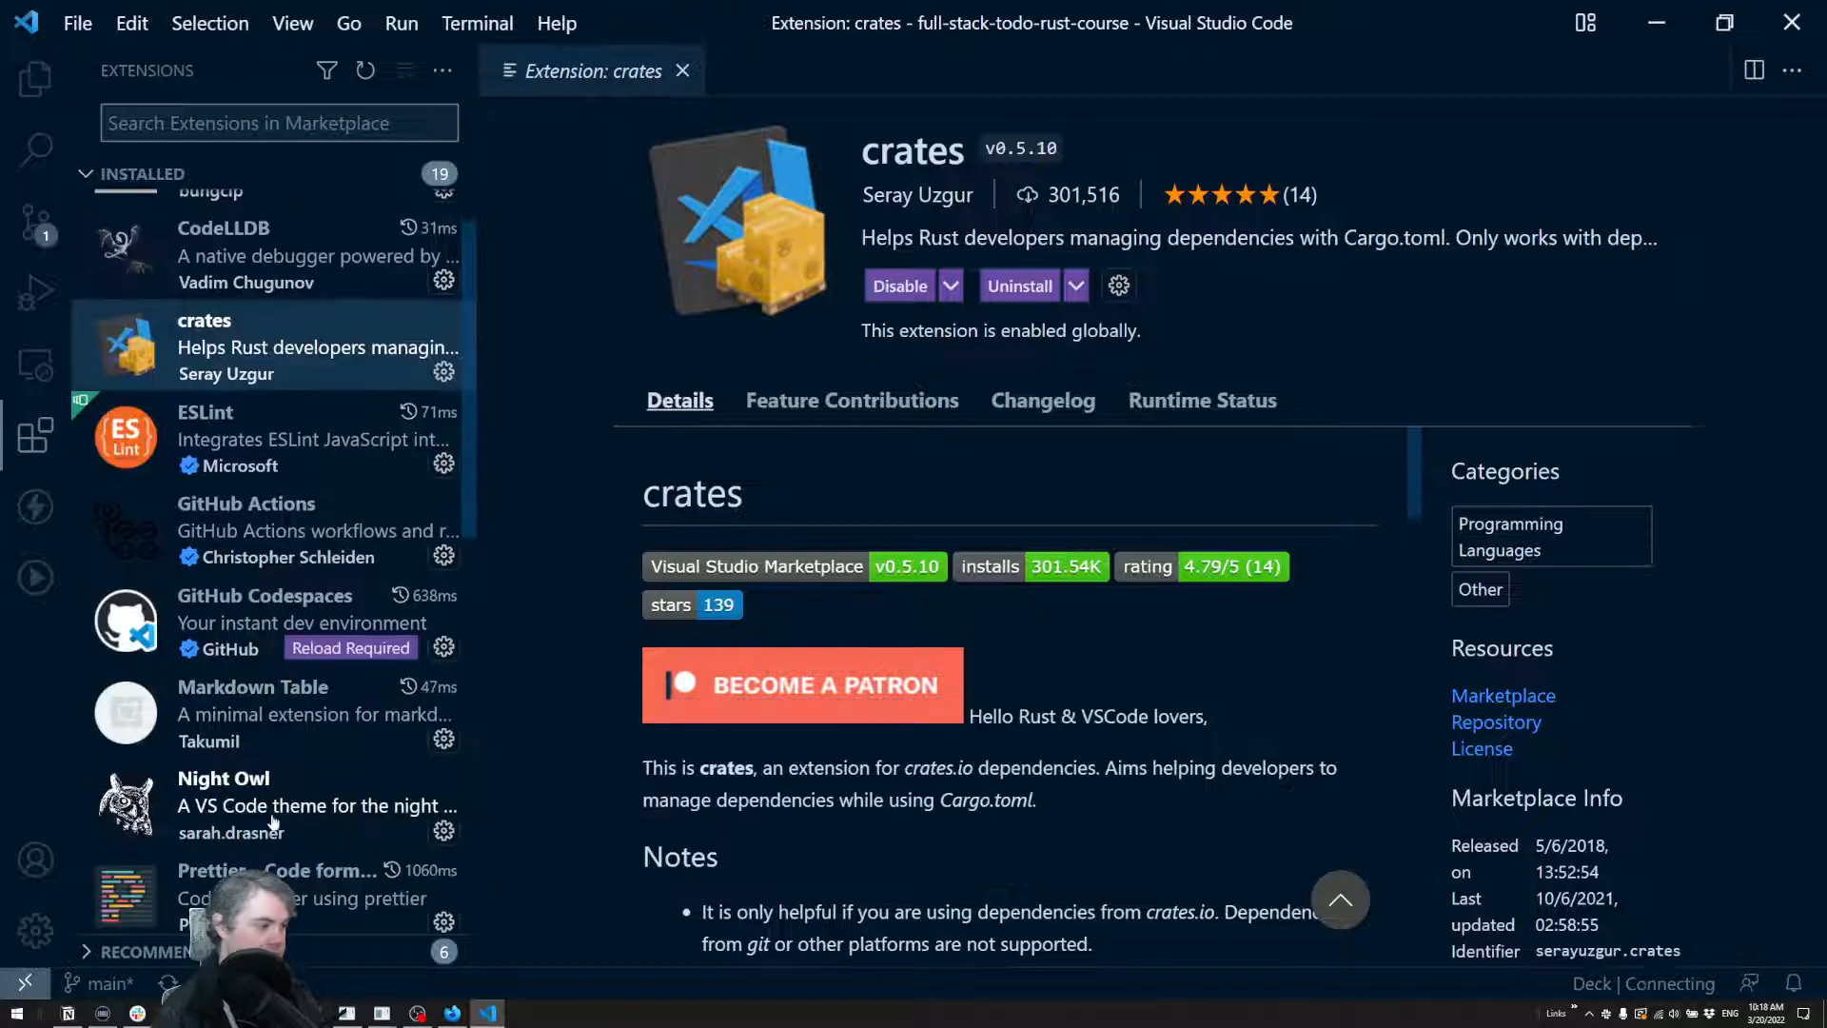
pyautogui.scroll(-3)
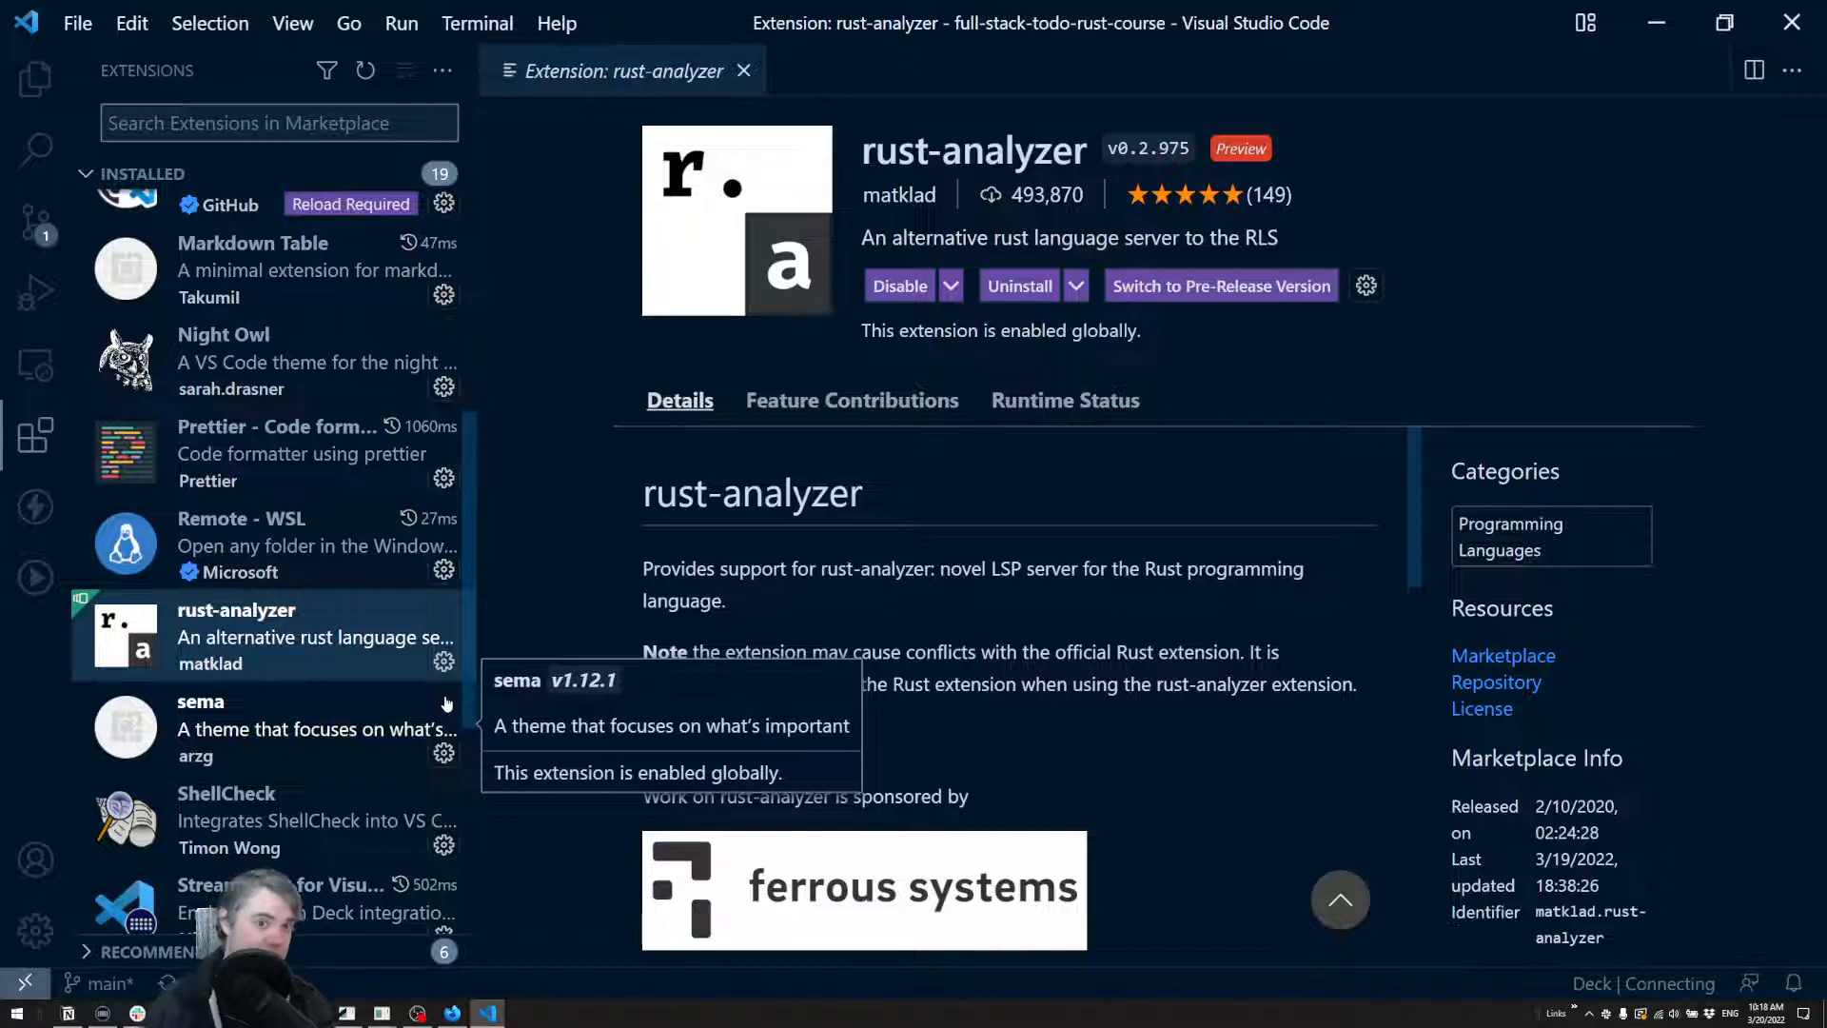
pyautogui.moveTo(858, 241)
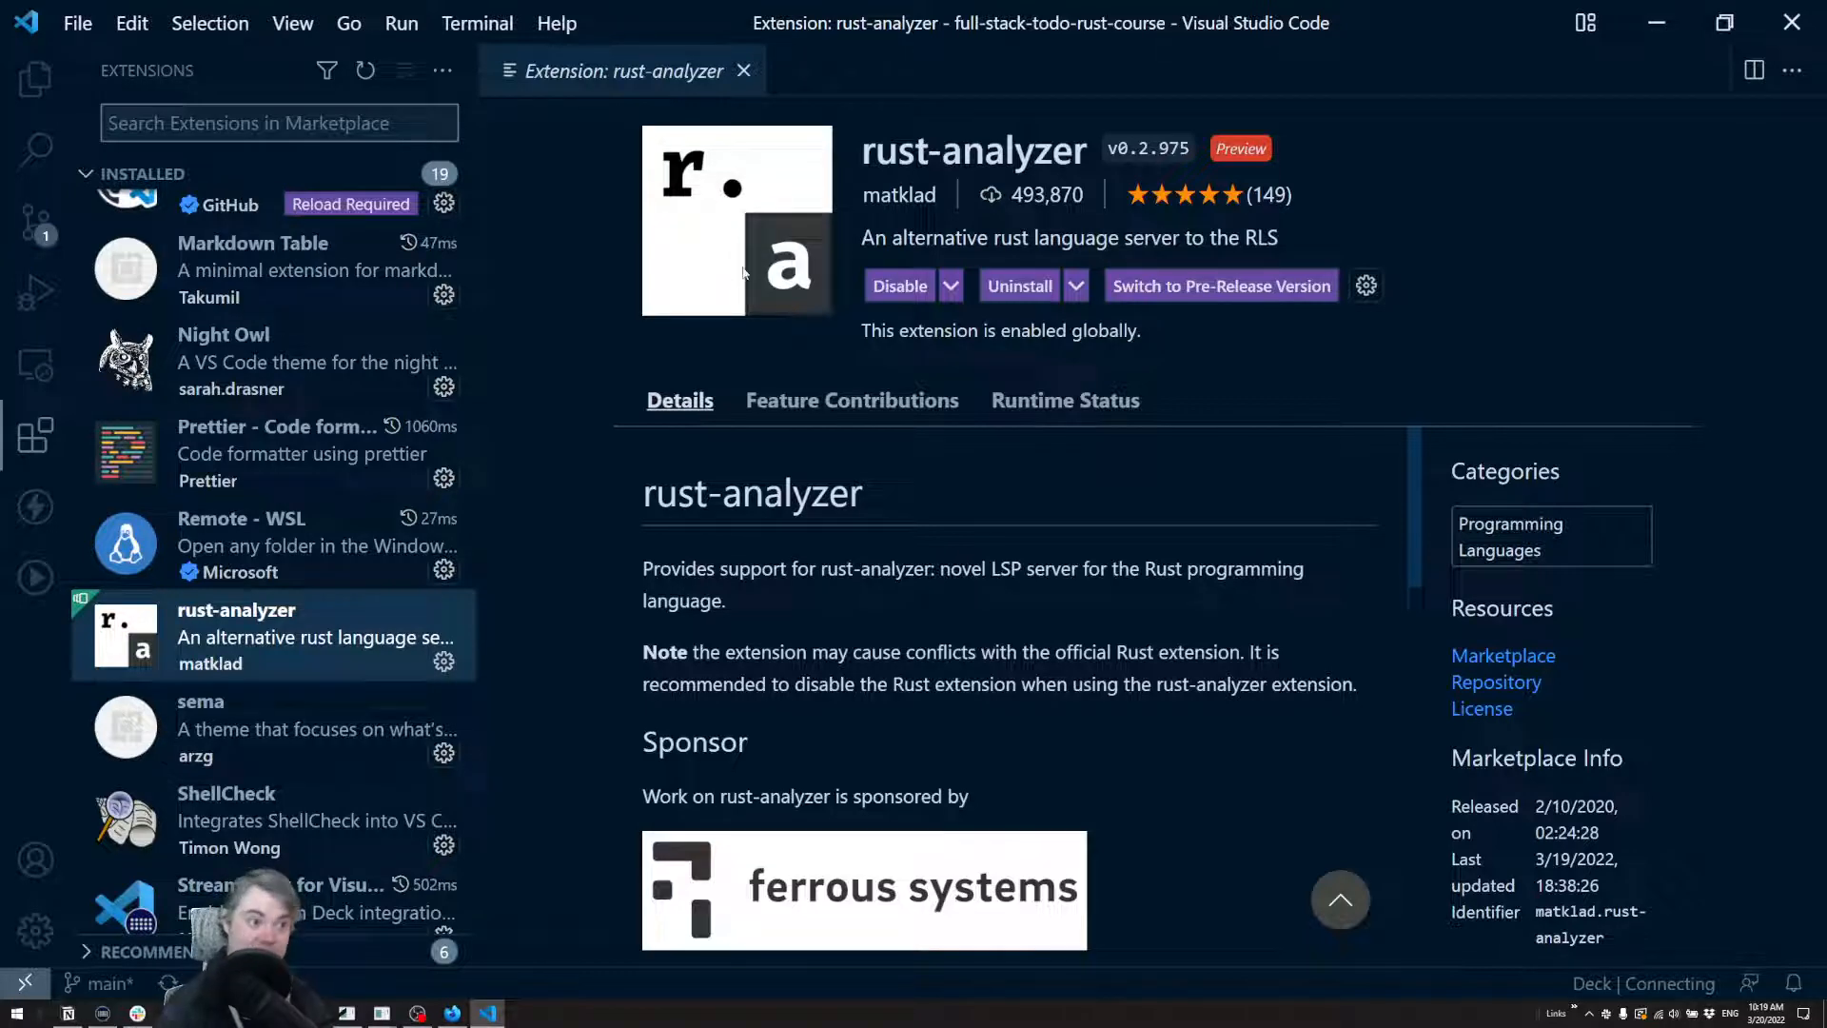
# Scroll the installed extensions list and show Thunder Client's details page.
pyautogui.scroll(-3)
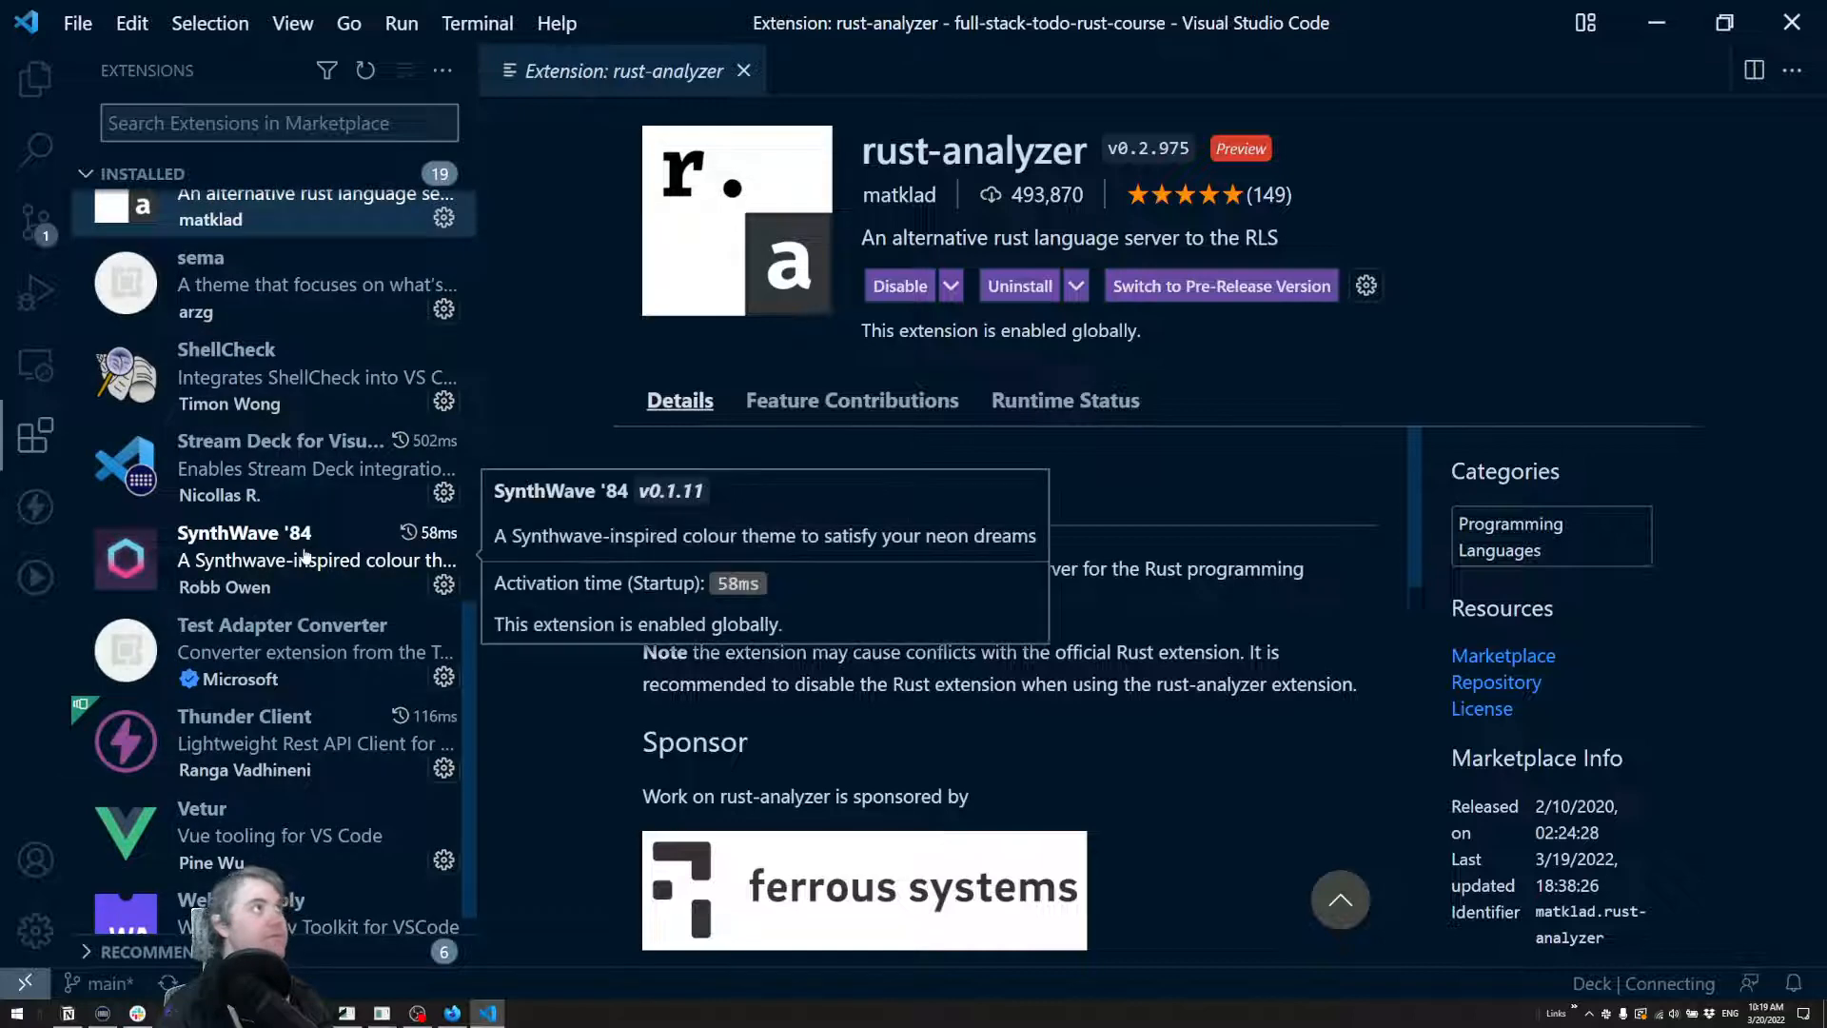
pyautogui.scroll(-3)
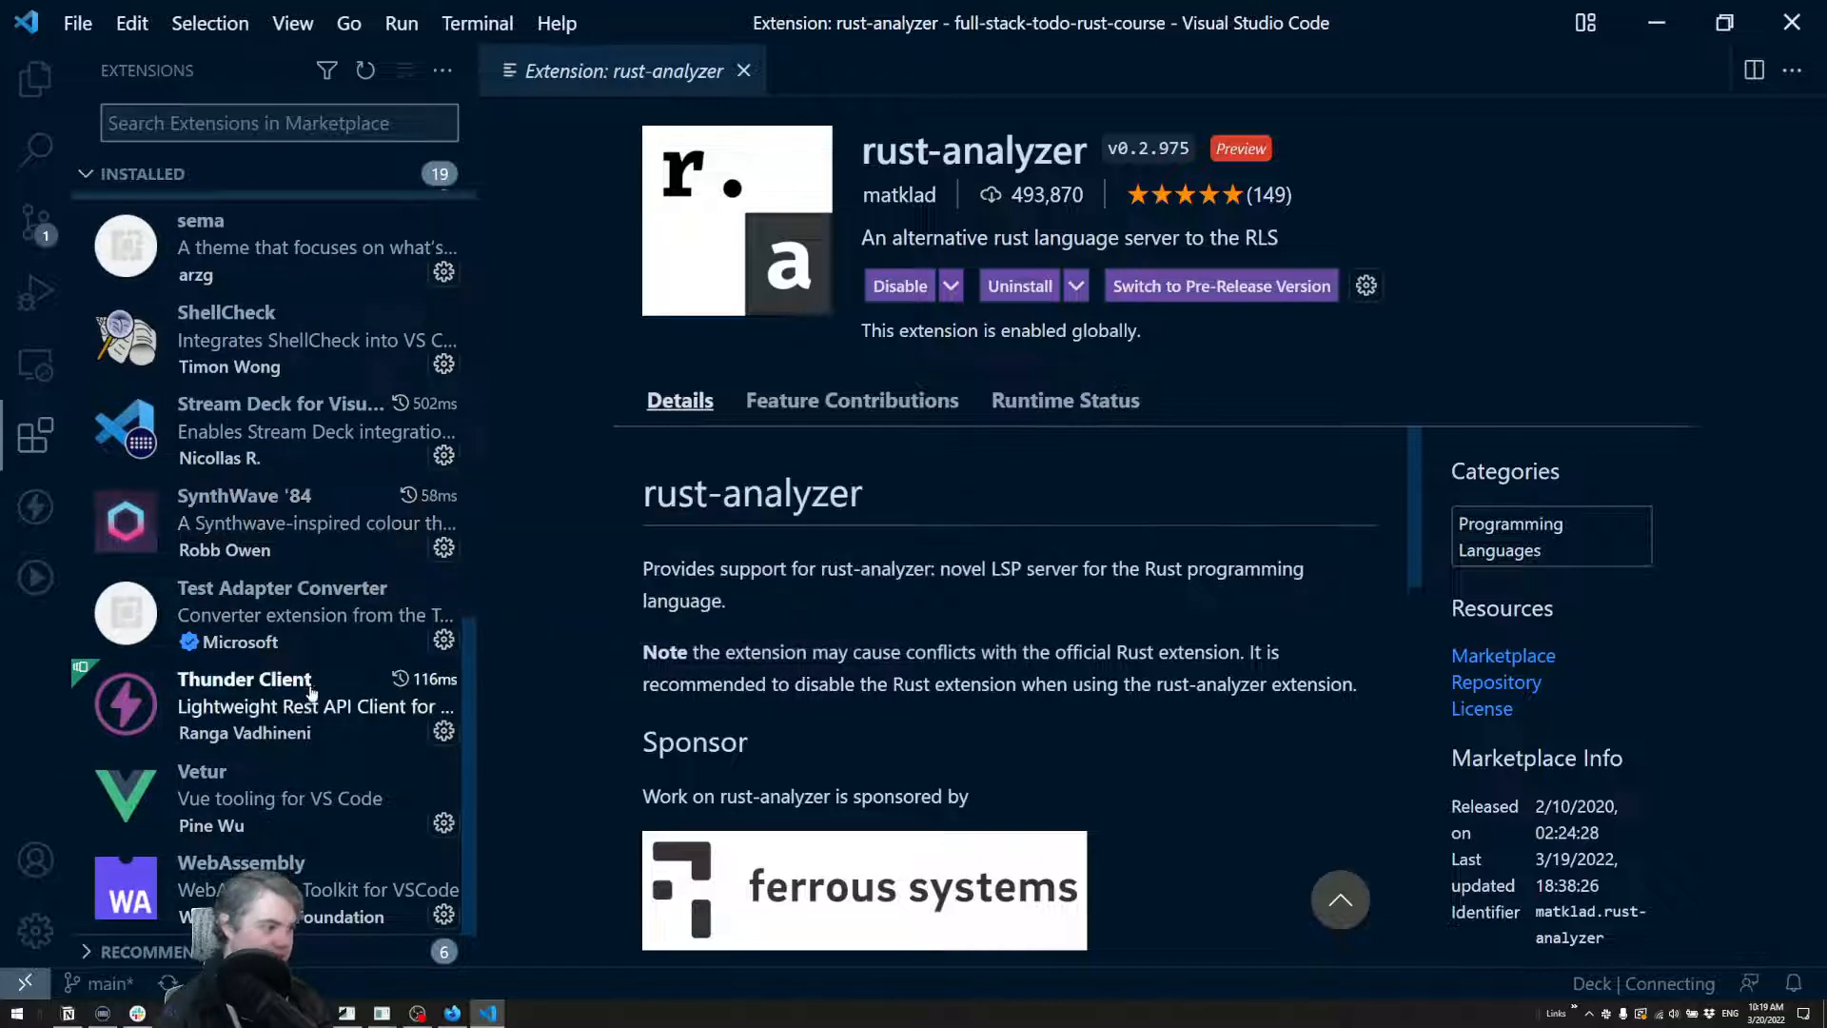
pyautogui.click(245, 705)
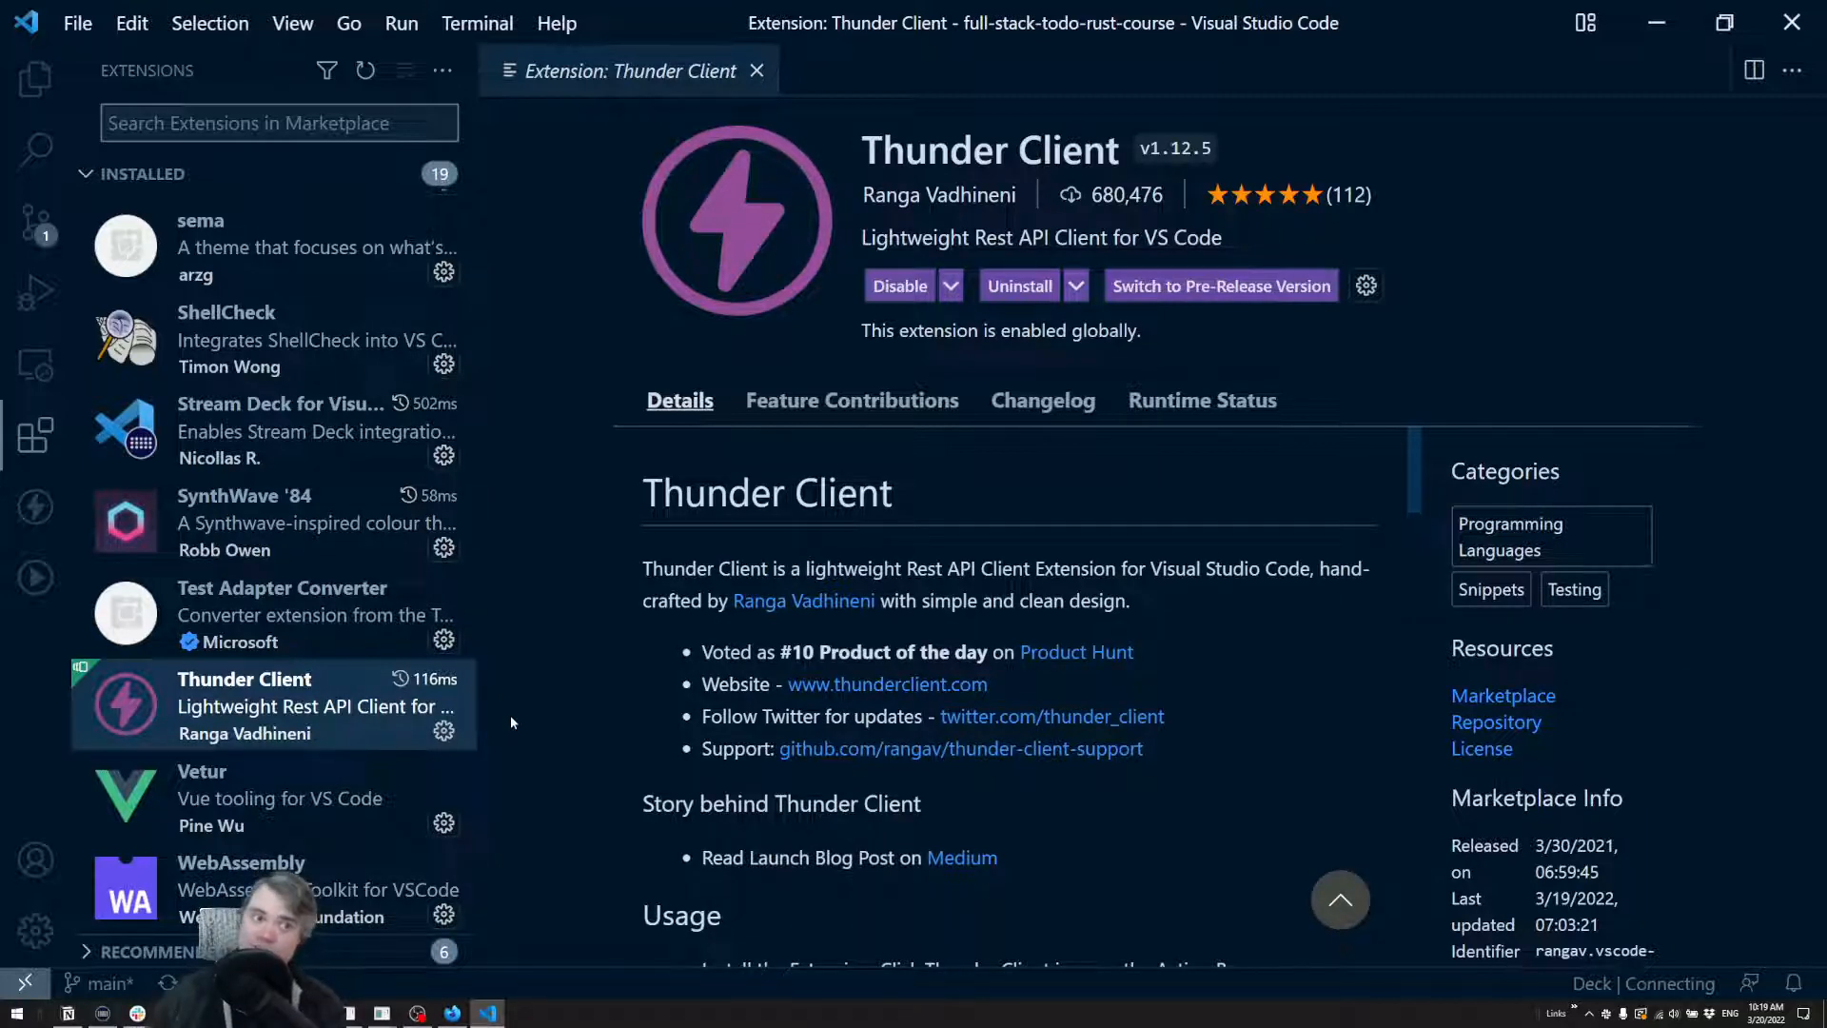
pyautogui.moveTo(855, 183)
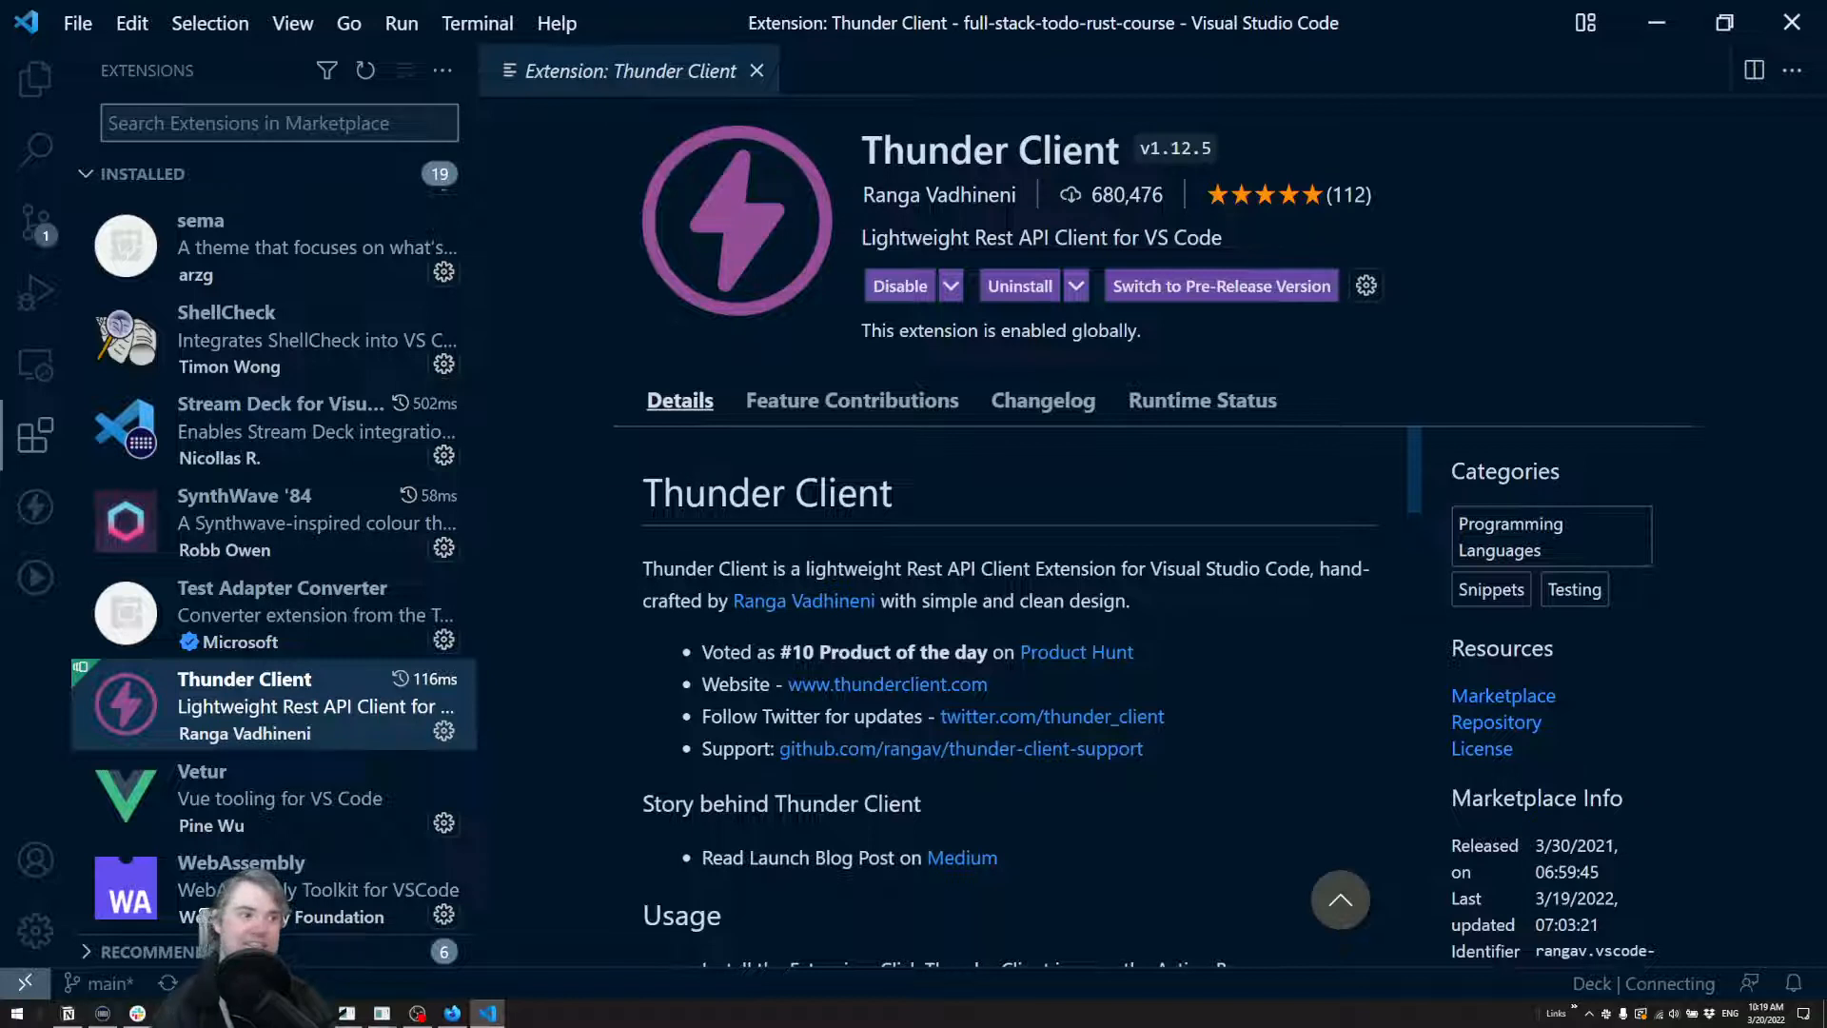
pyautogui.moveTo(575, 519)
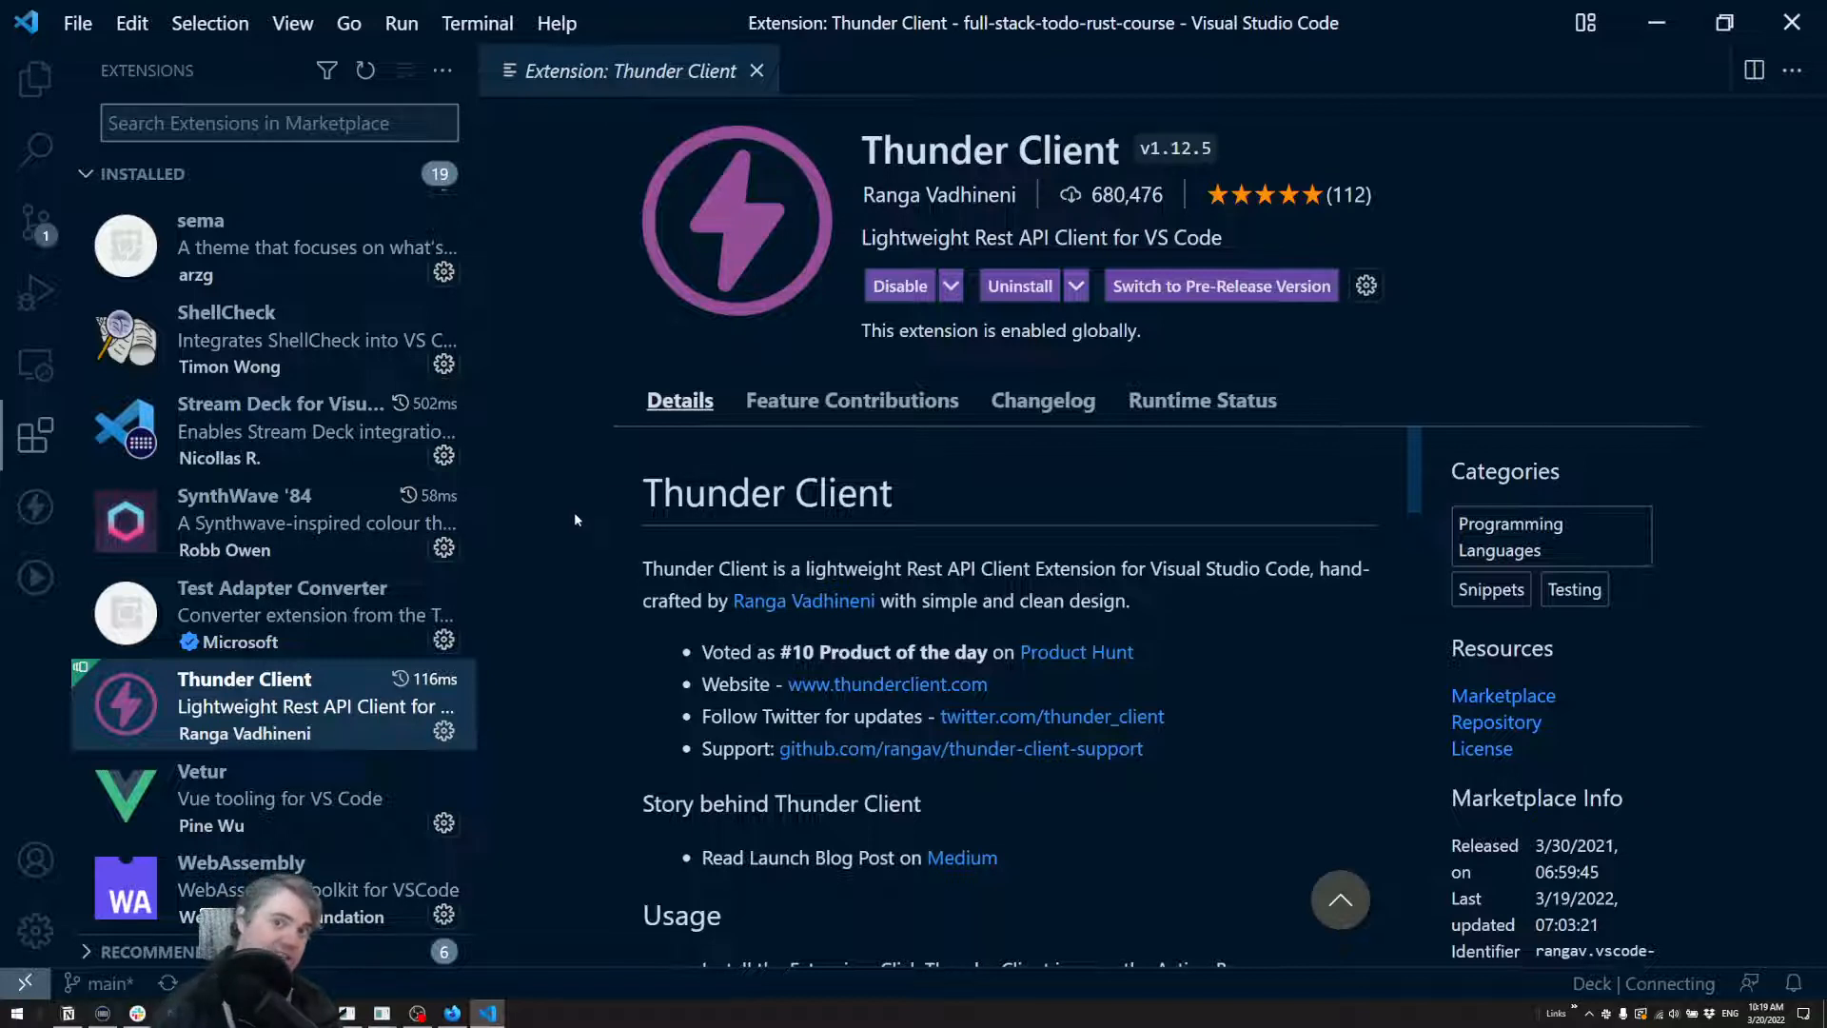